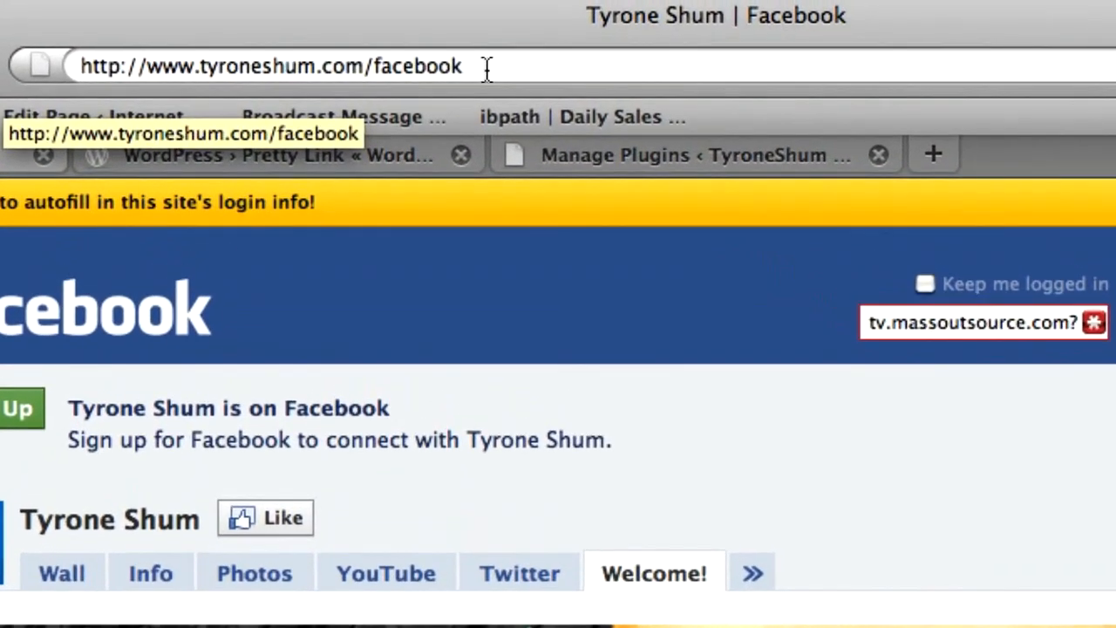
{"action": "mouse_move", "coordinate": [257, 75]}
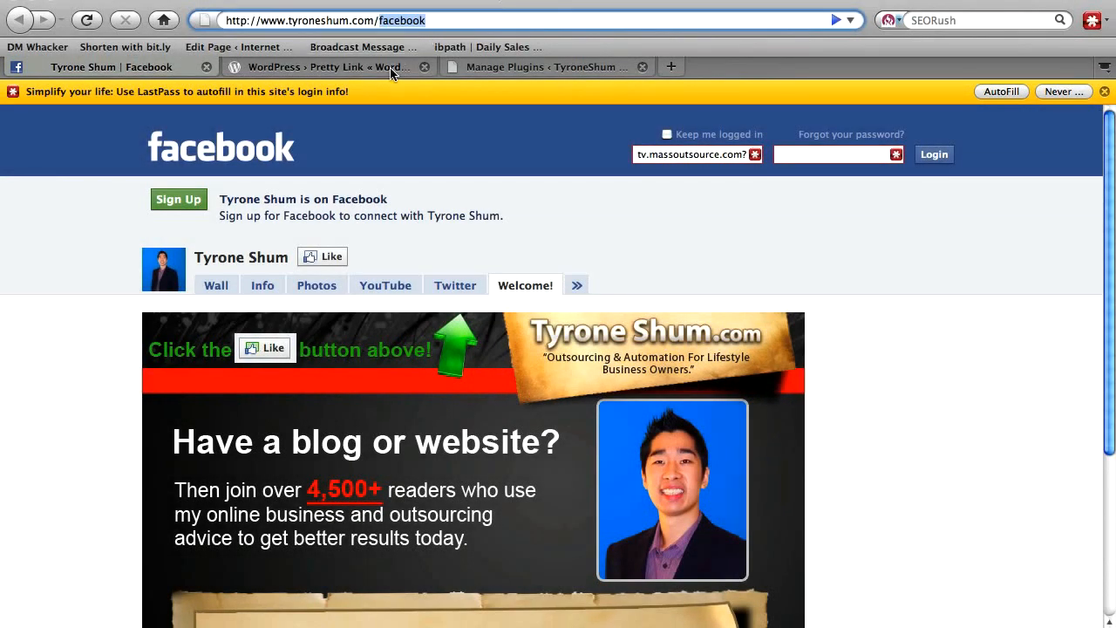
- View WordPress.org's Pretty Link 1.4.47 plugin directory page
{"action": "left_click", "coordinate": [323, 66]}
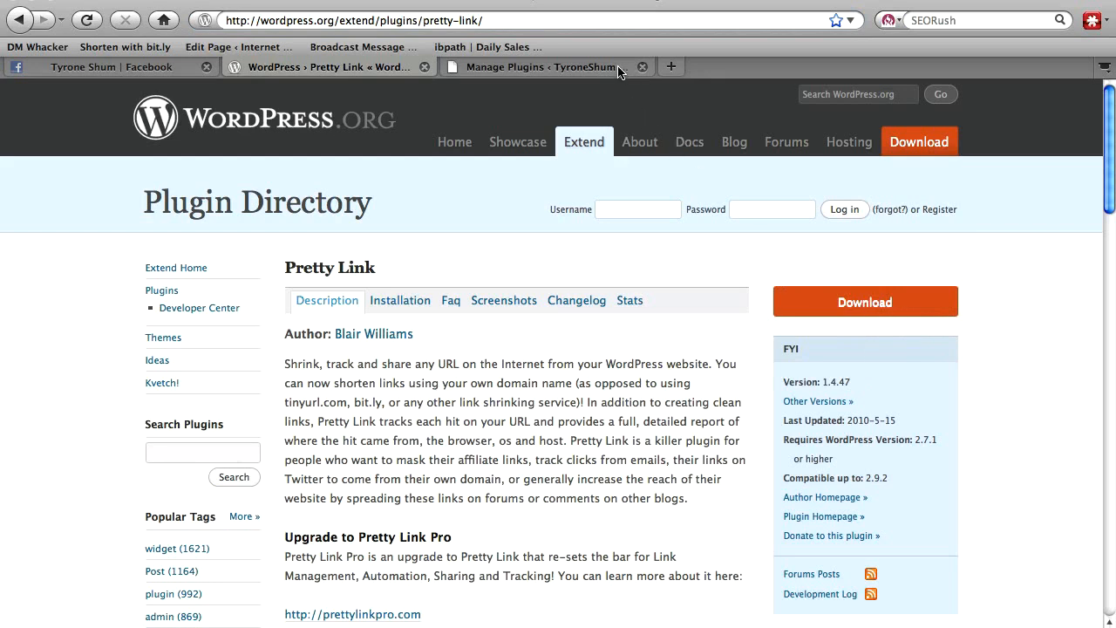
- Scroll the Manage Plugins list down to the active Pretty Link 1.4.47 entry
{"action": "left_click", "coordinate": [541, 66]}
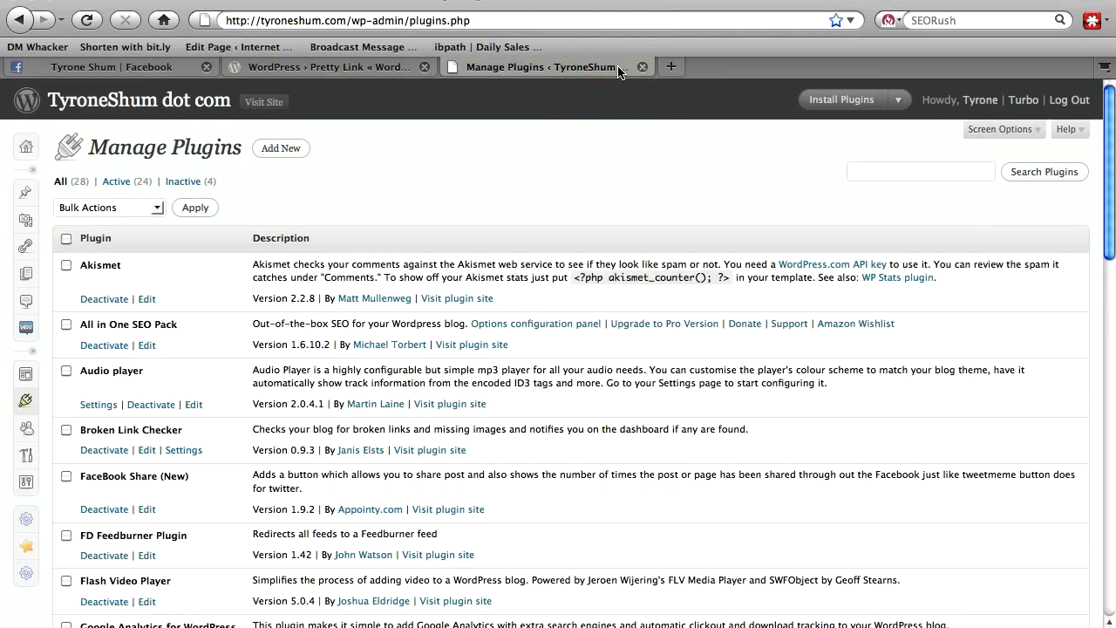
{"action": "scroll", "scroll_direction": "down", "scroll_amount": 3}
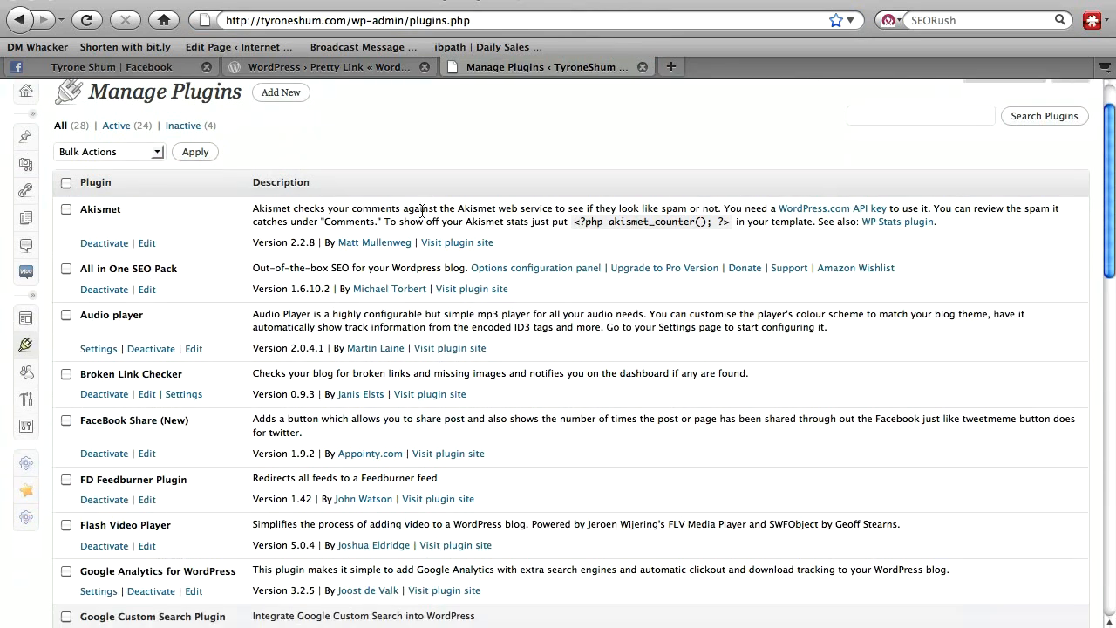
{"action": "scroll", "scroll_direction": "down", "scroll_amount": 3}
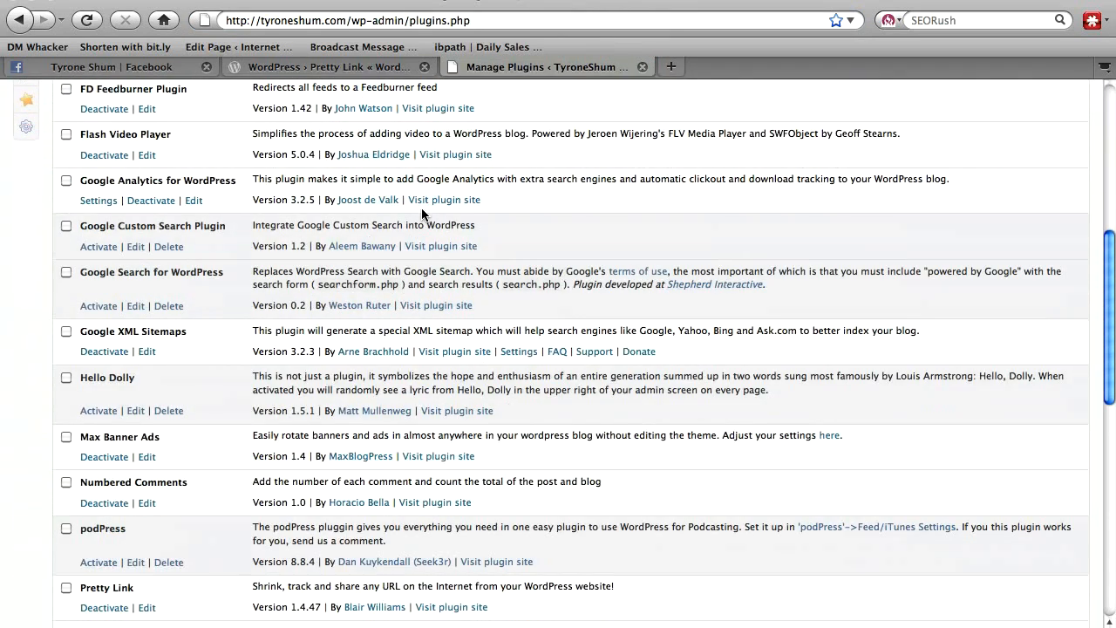
{"action": "scroll", "scroll_direction": "down", "scroll_amount": 3}
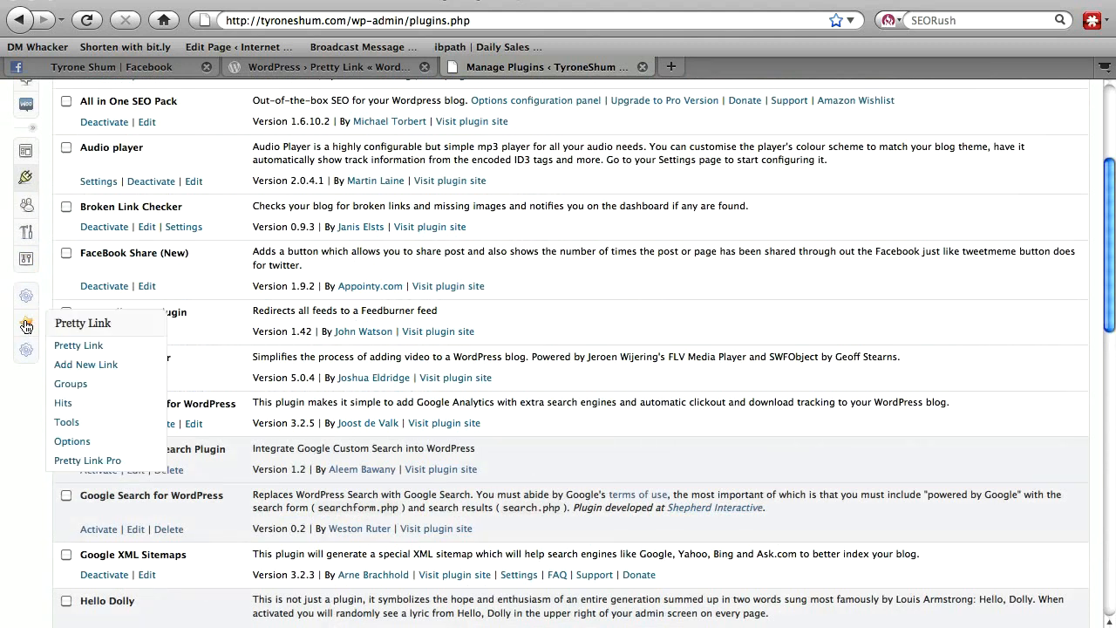
- Show Pretty Link's links list and select the facebook short link's URL
{"action": "left_click", "coordinate": [79, 344]}
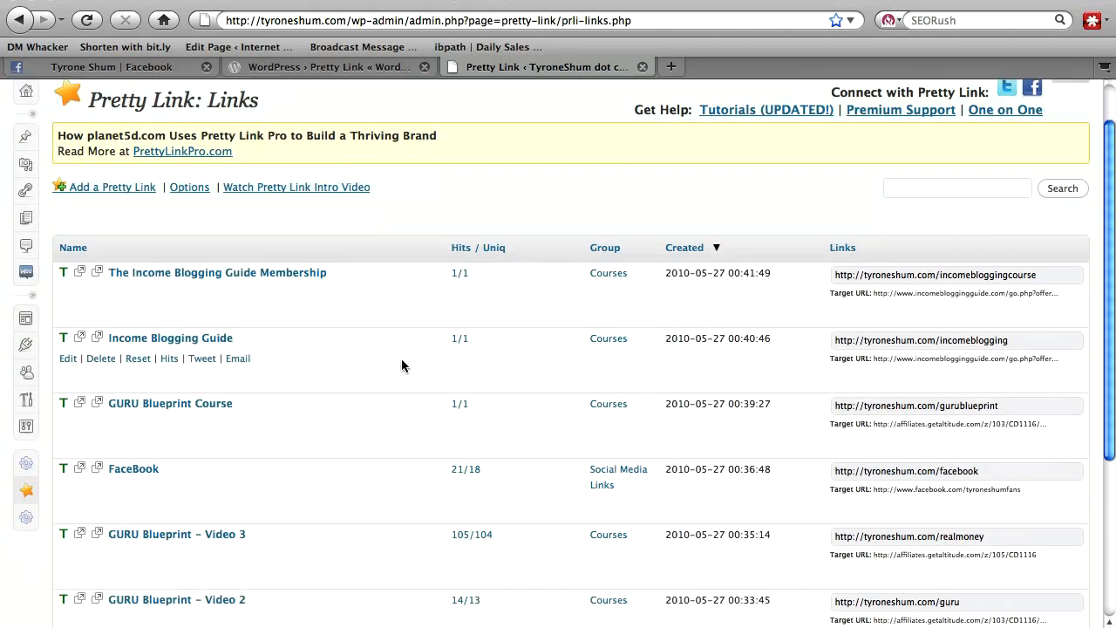
{"action": "scroll", "scroll_direction": "down", "scroll_amount": 3}
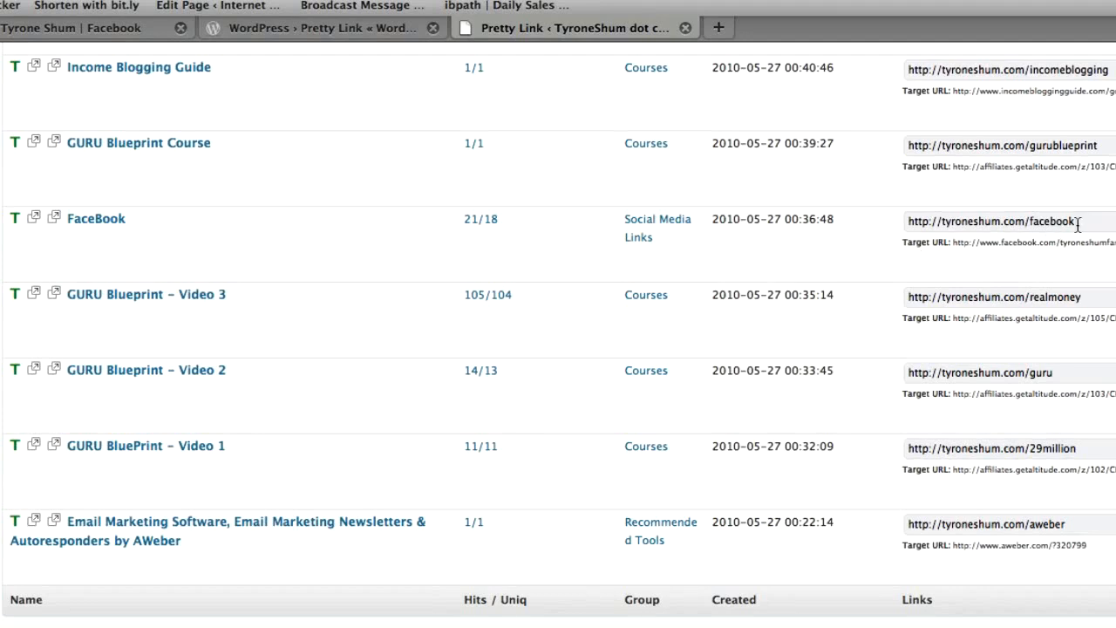
{"action": "double_click", "coordinate": [990, 220]}
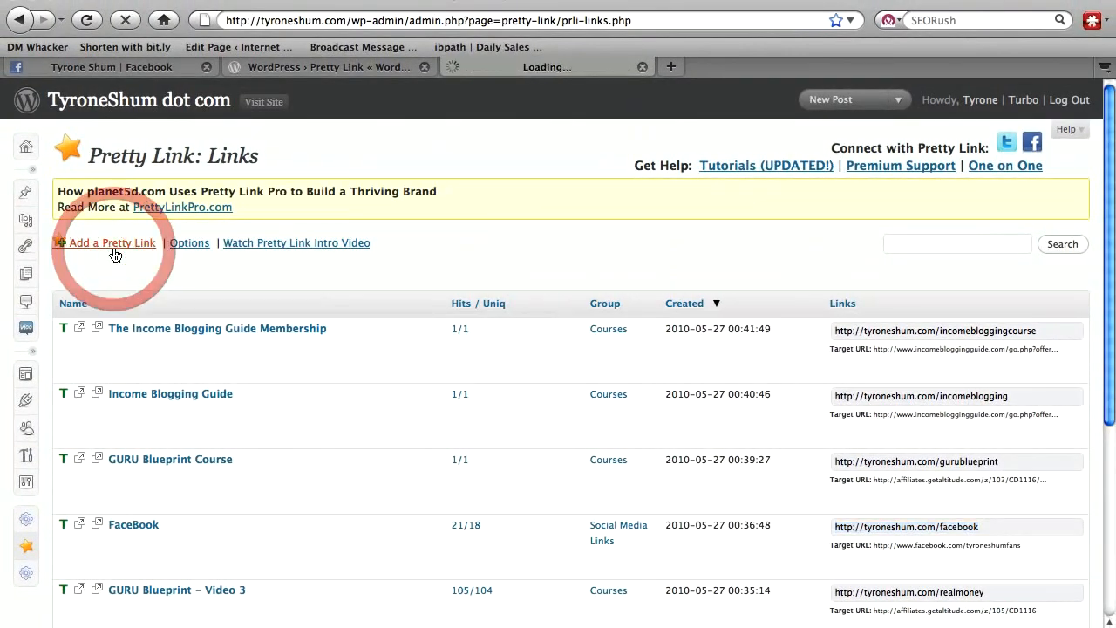
- Add a new Pretty Link with the Twitter profile target URL and slug 'twitter'
{"action": "left_click", "coordinate": [112, 243]}
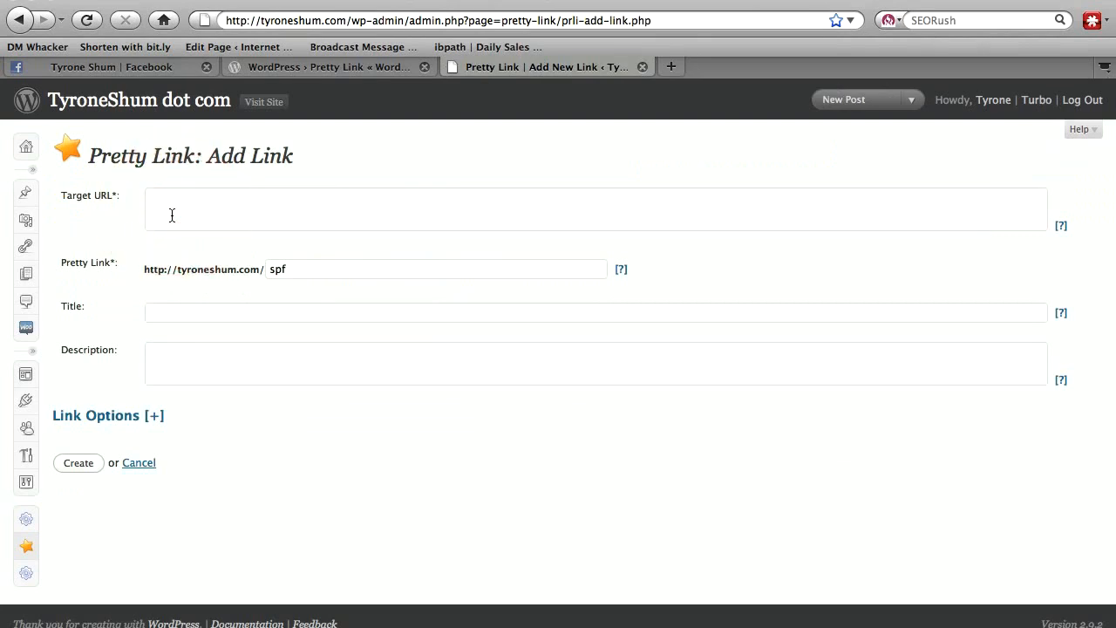
{"action": "type", "text": "h"}
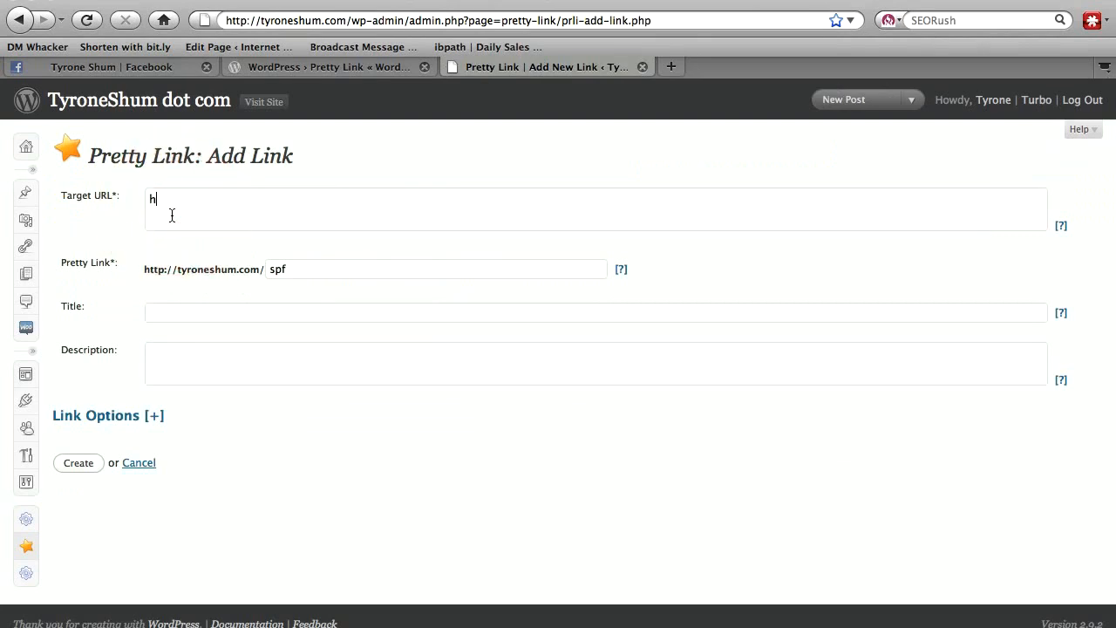
{"action": "type", "text": "ttp://www.twitter.com/tyroneshum"}
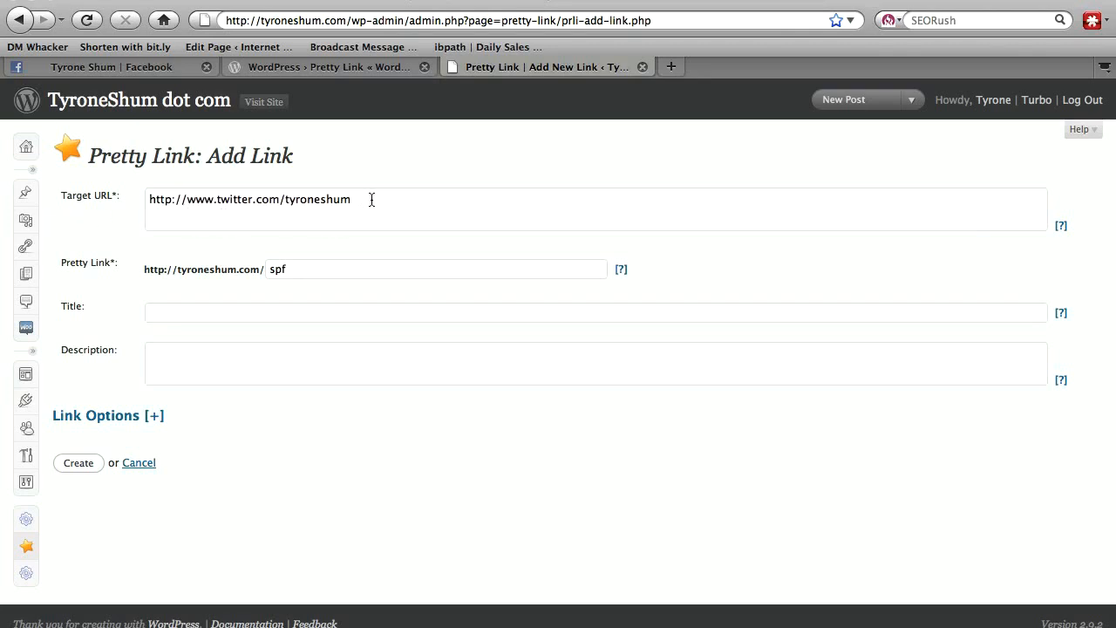
{"action": "double_click", "coordinate": [278, 268]}
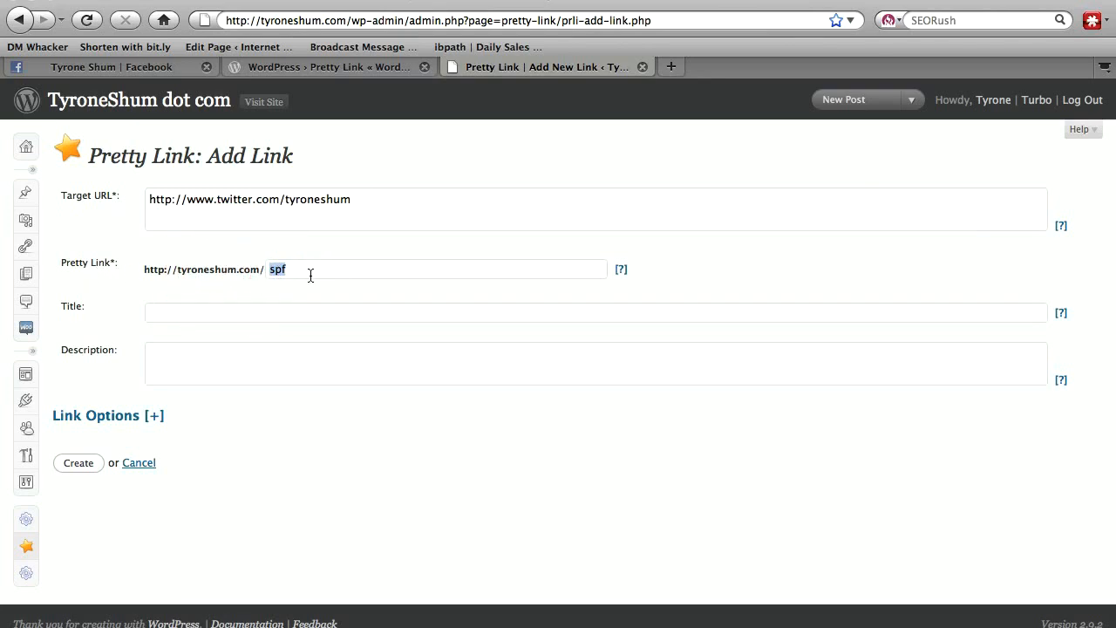
{"action": "type", "text": "twitter"}
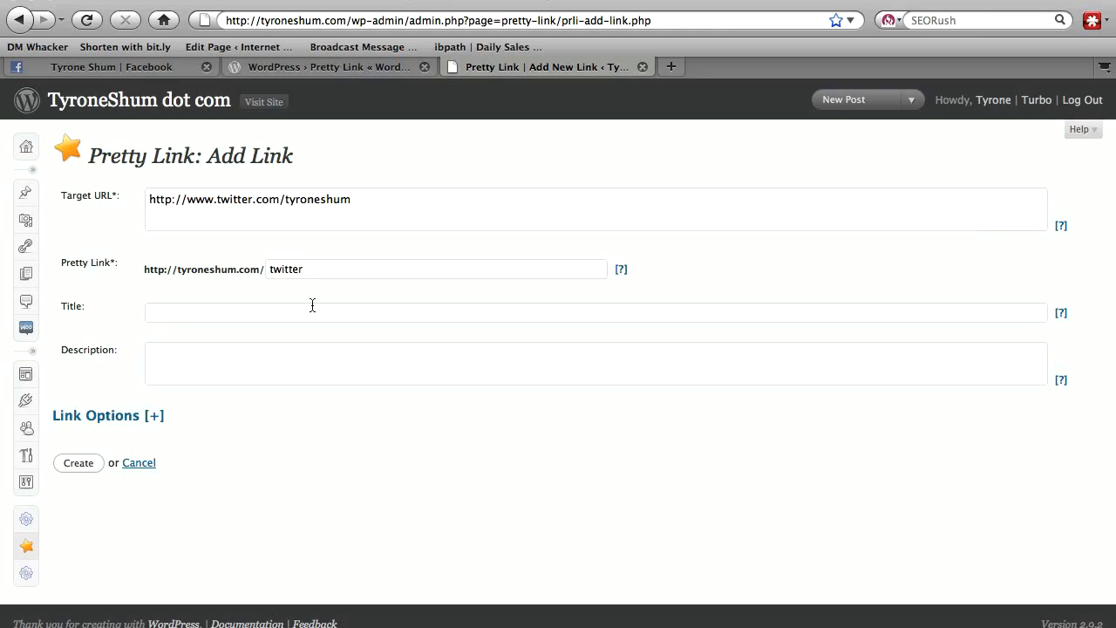
{"action": "left_click", "coordinate": [77, 462]}
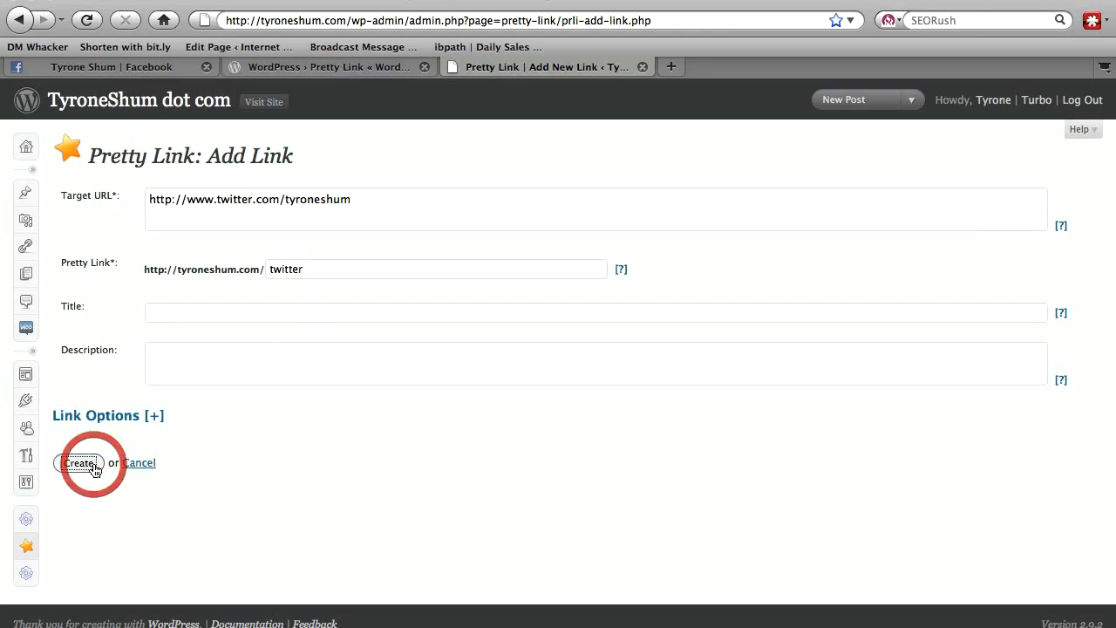
- Create the 'twitter' link and test tyroneshum.com/twitter reaches the Twitter profile
{"action": "left_click", "coordinate": [79, 463]}
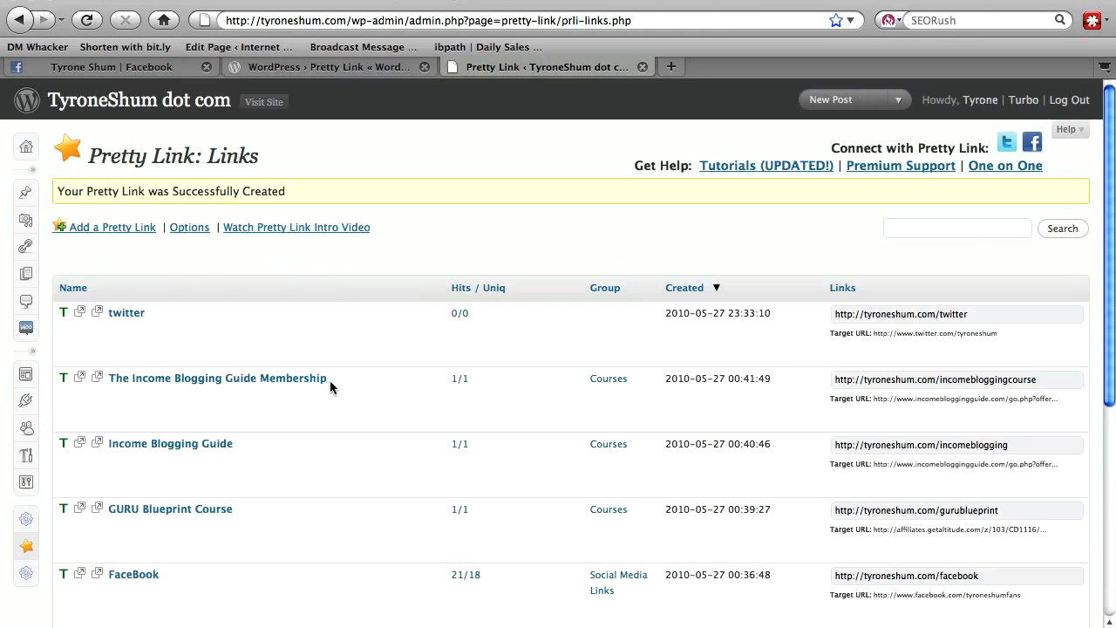
{"action": "mouse_move", "coordinate": [1003, 311]}
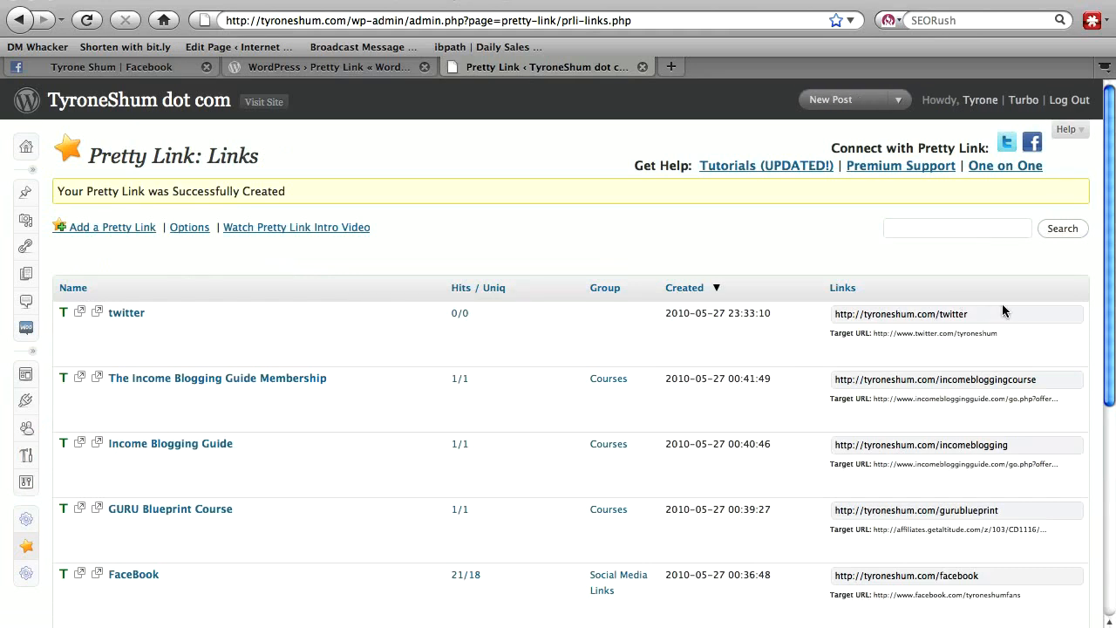
{"action": "left_click", "coordinate": [900, 314]}
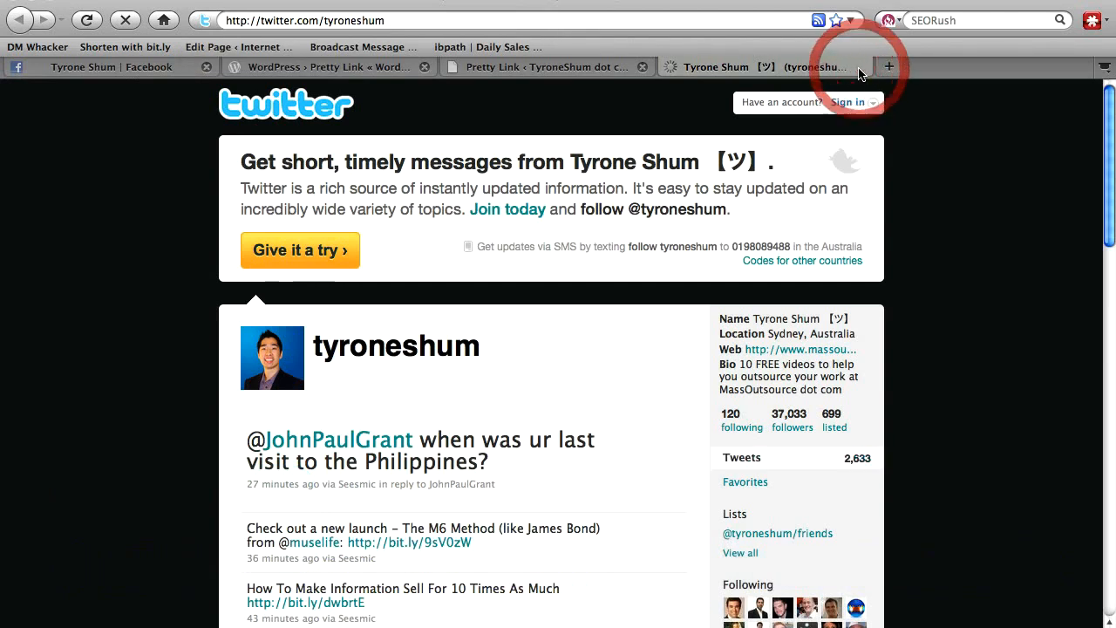
{"action": "left_click", "coordinate": [548, 67]}
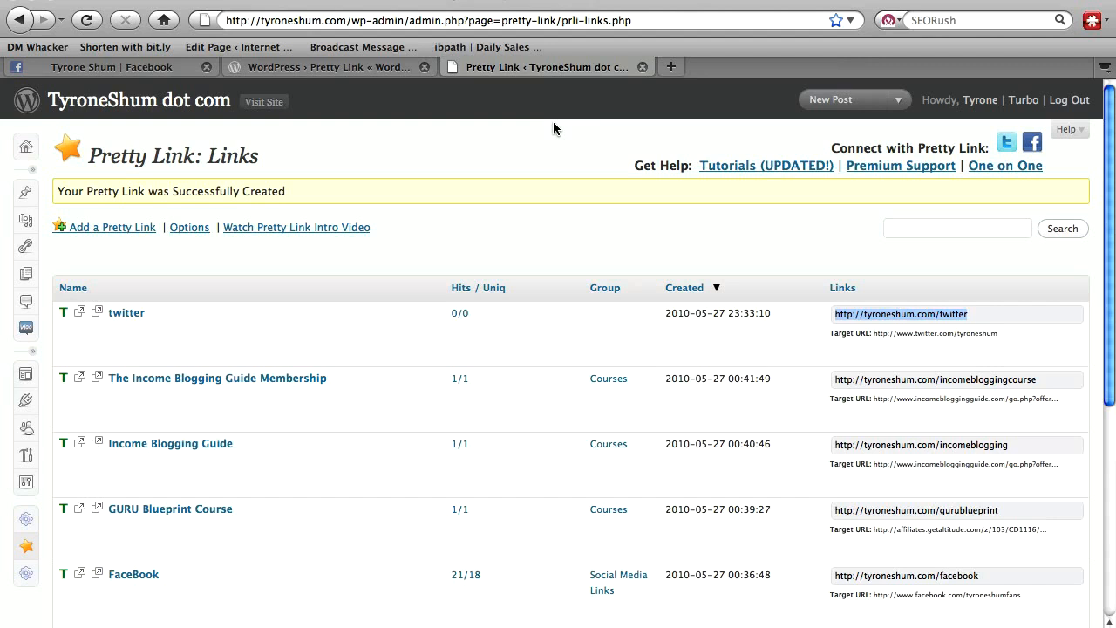
{"action": "mouse_move", "coordinate": [472, 360]}
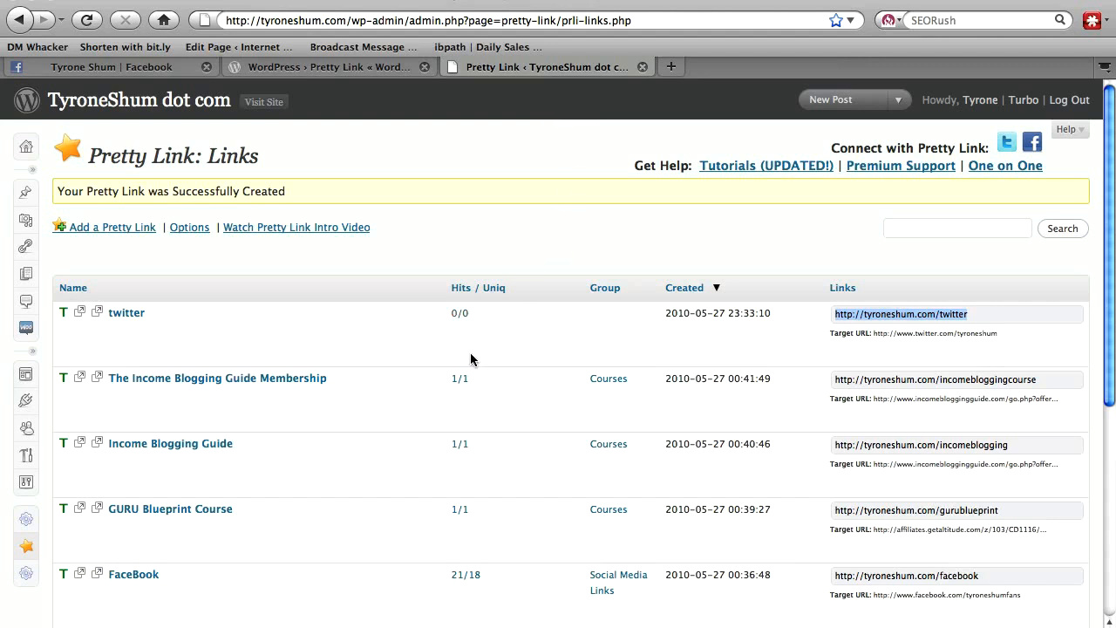
{"action": "scroll", "scroll_direction": "down", "scroll_amount": 3}
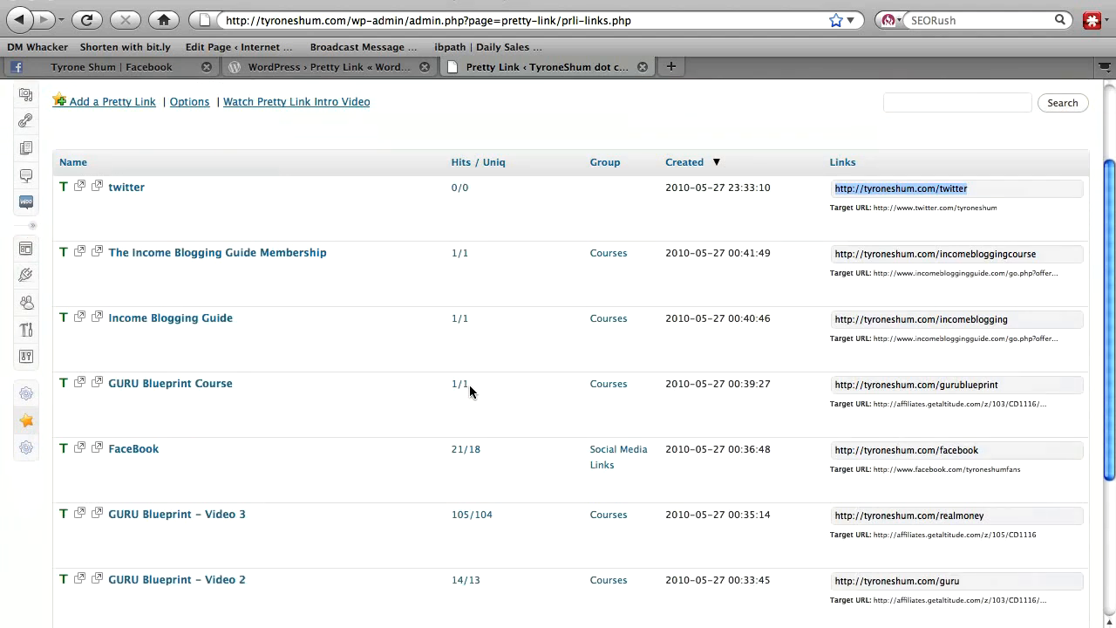
{"action": "scroll", "scroll_direction": "down", "scroll_amount": 3}
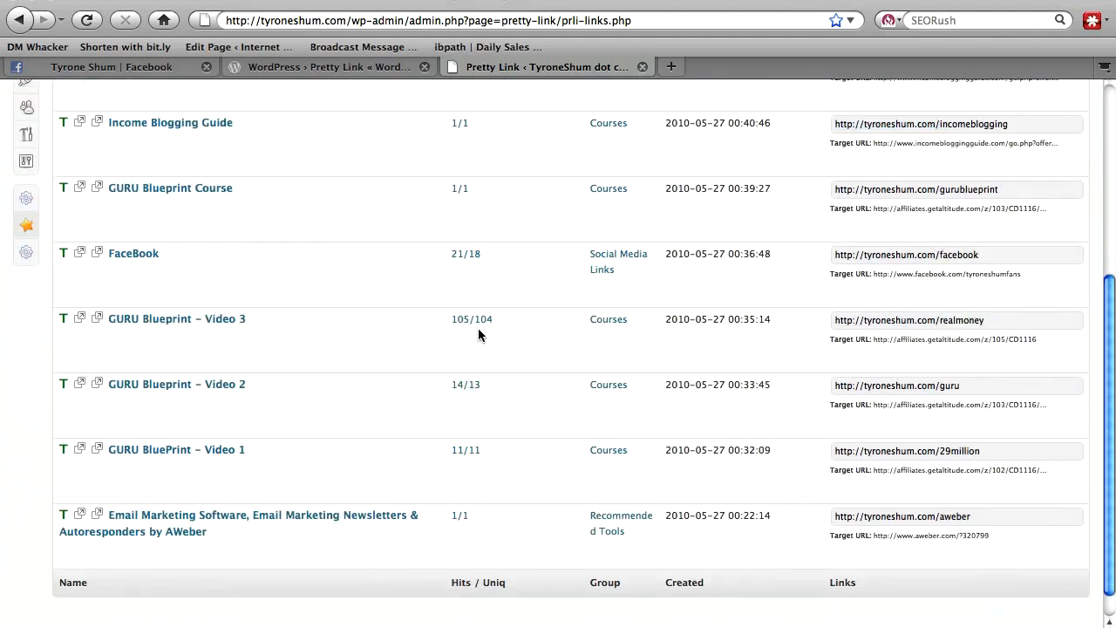
{"action": "mouse_move", "coordinate": [509, 348]}
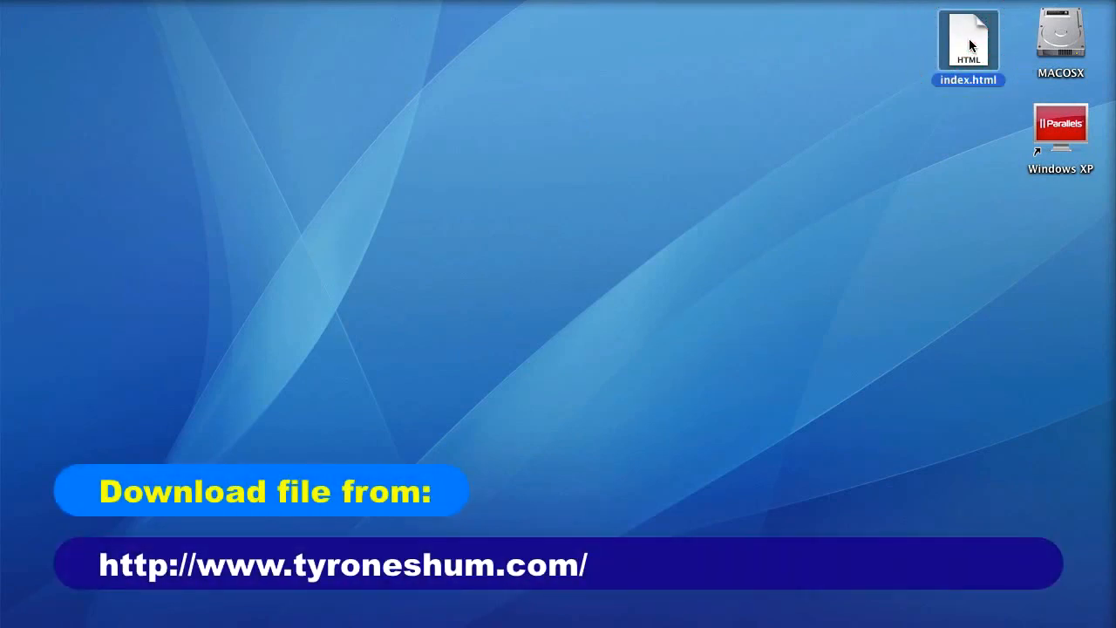
{"action": "right_click", "coordinate": [968, 43]}
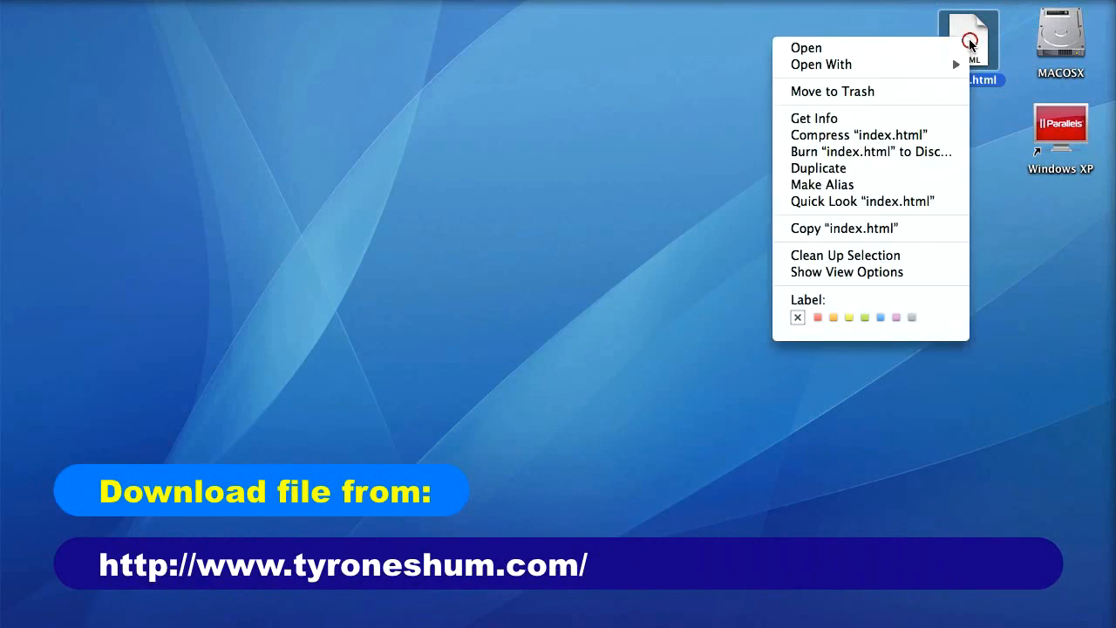
{"action": "left_click", "coordinate": [820, 64]}
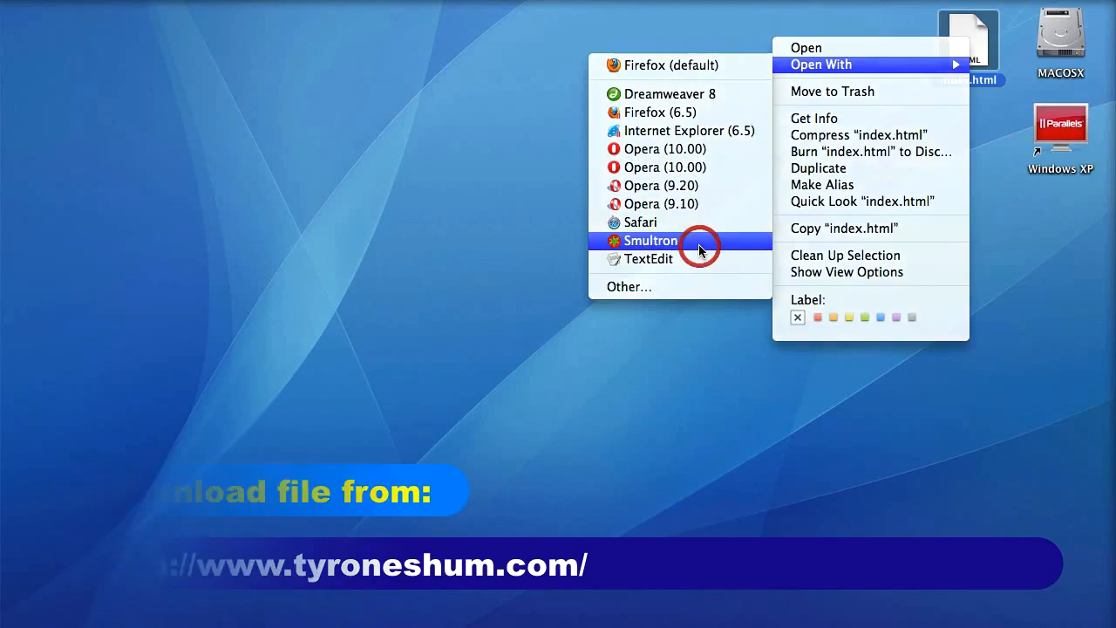
{"action": "left_click", "coordinate": [651, 240]}
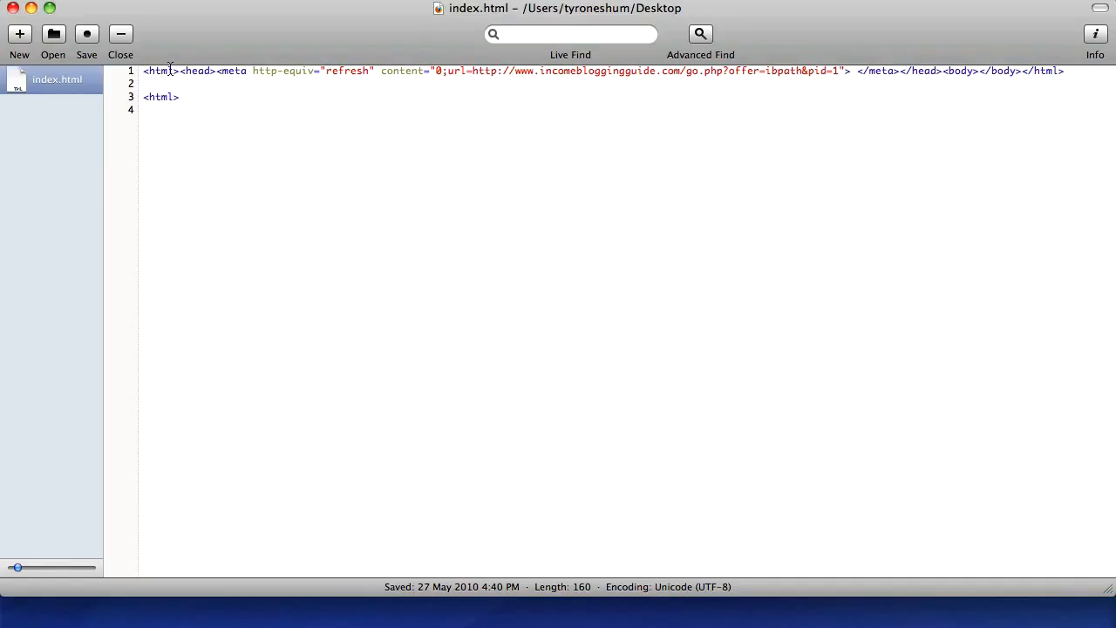
{"action": "mouse_move", "coordinate": [375, 81]}
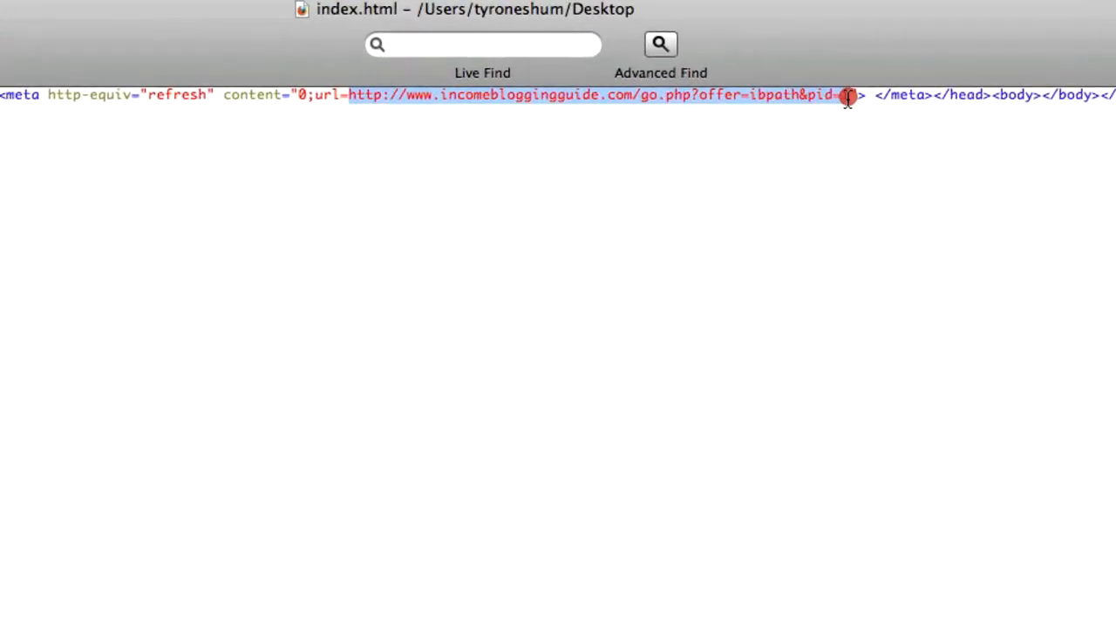
{"action": "type", "text": "1"}
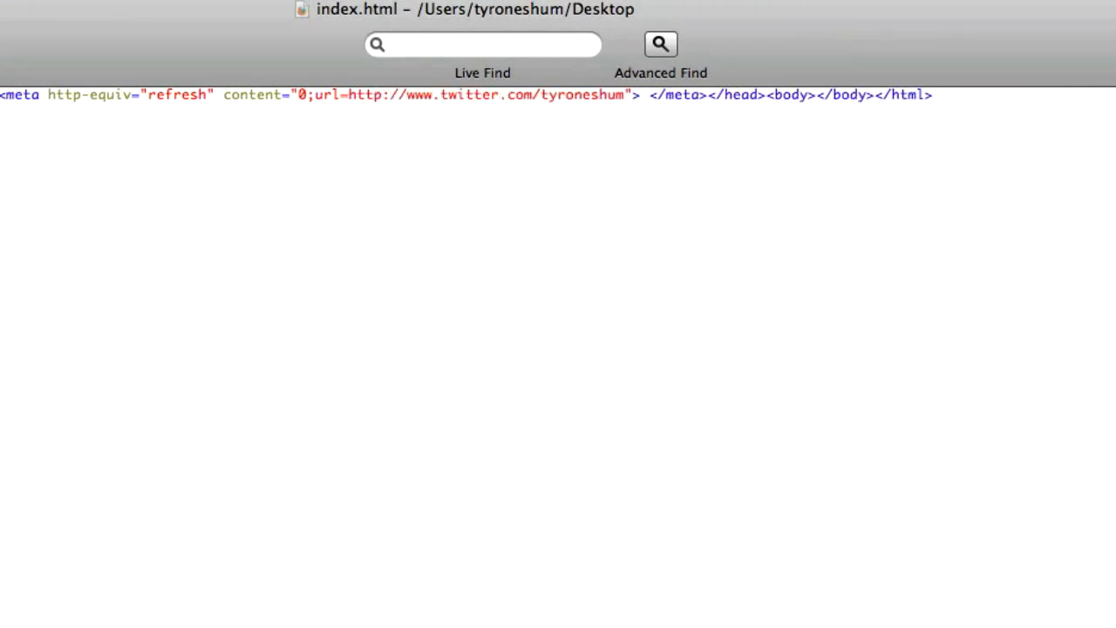
{"action": "left_click", "coordinate": [626, 94]}
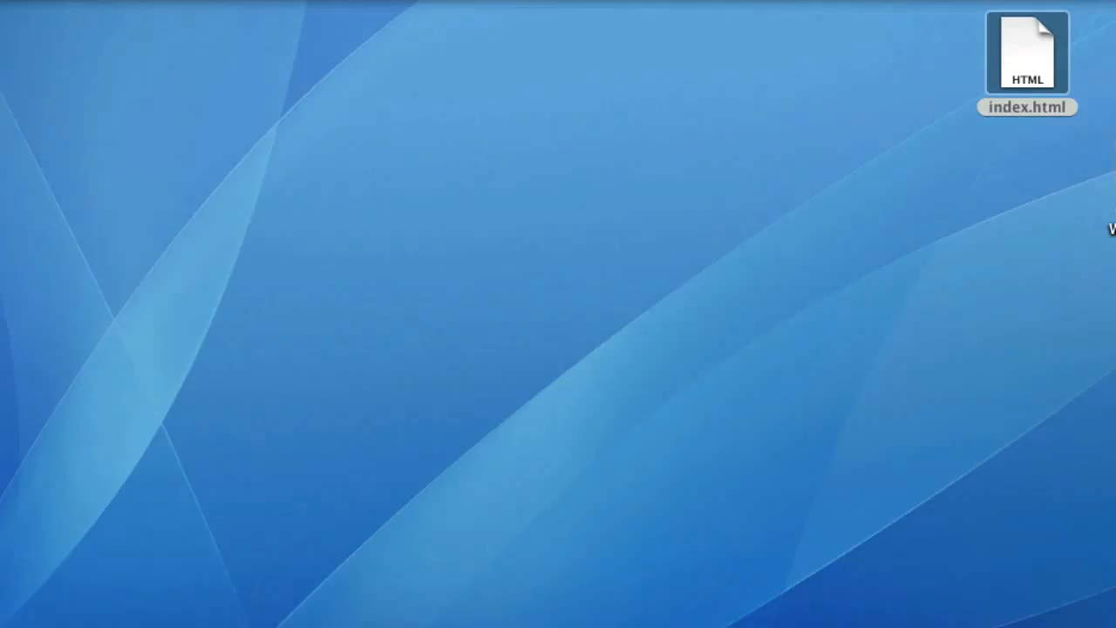
{"action": "left_click", "coordinate": [1027, 54]}
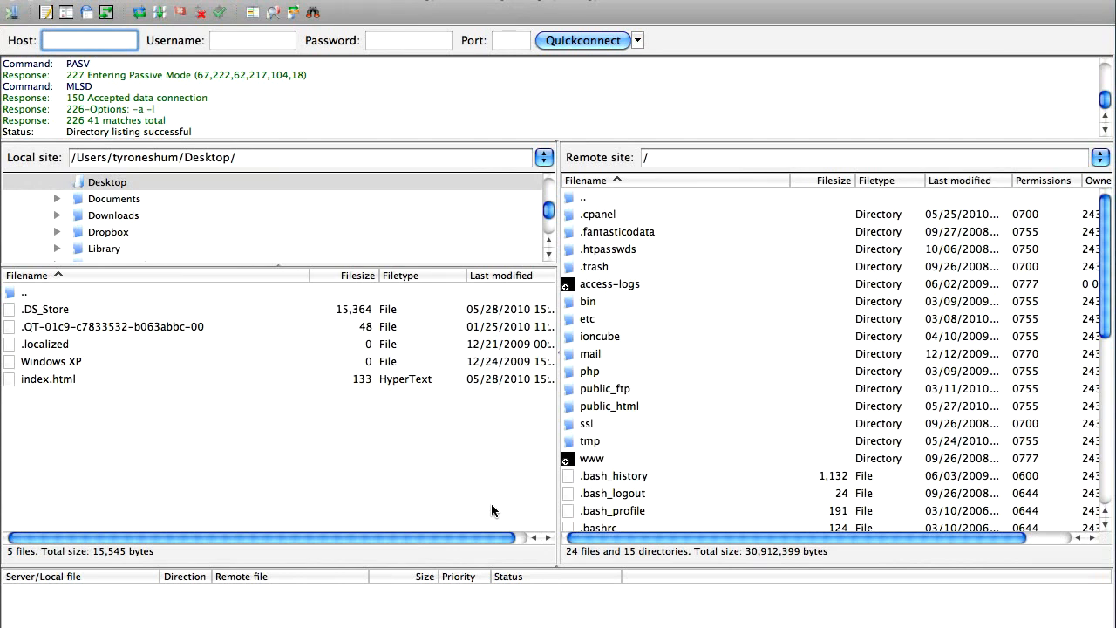
- Navigate the remote pane into /public_html/tyroneshum
{"action": "left_click", "coordinate": [89, 40]}
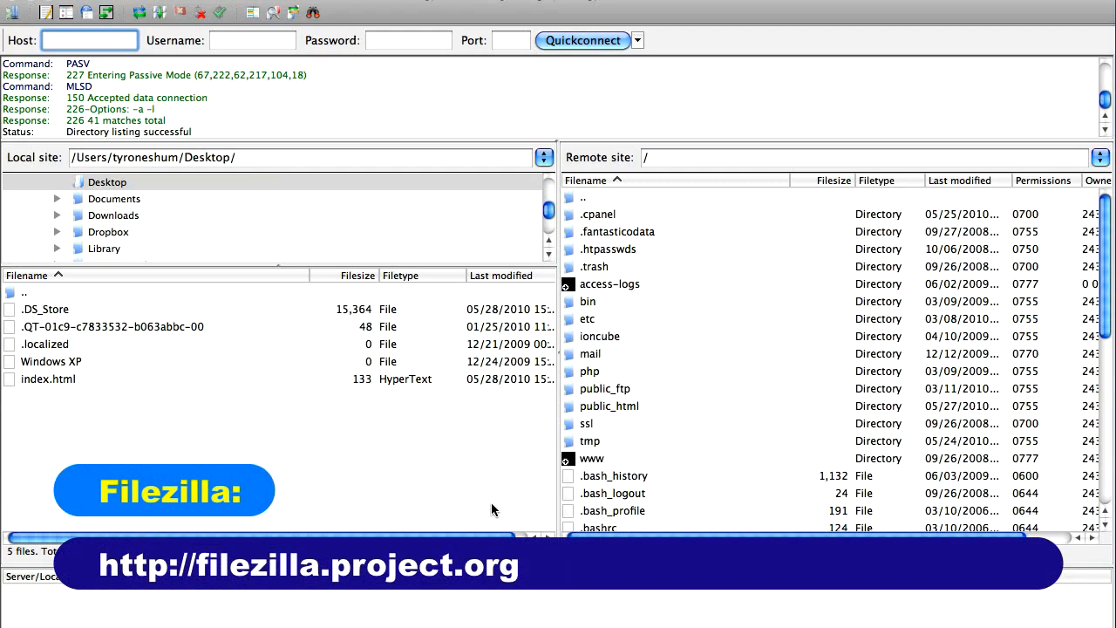
{"action": "left_click", "coordinate": [89, 40]}
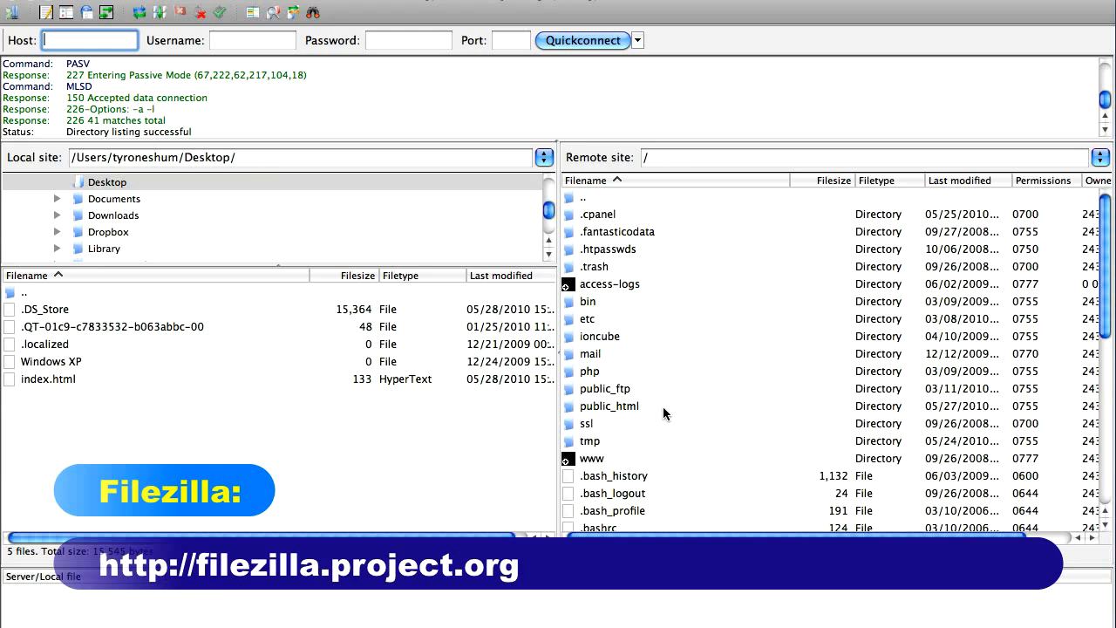
{"action": "double_click", "coordinate": [609, 406]}
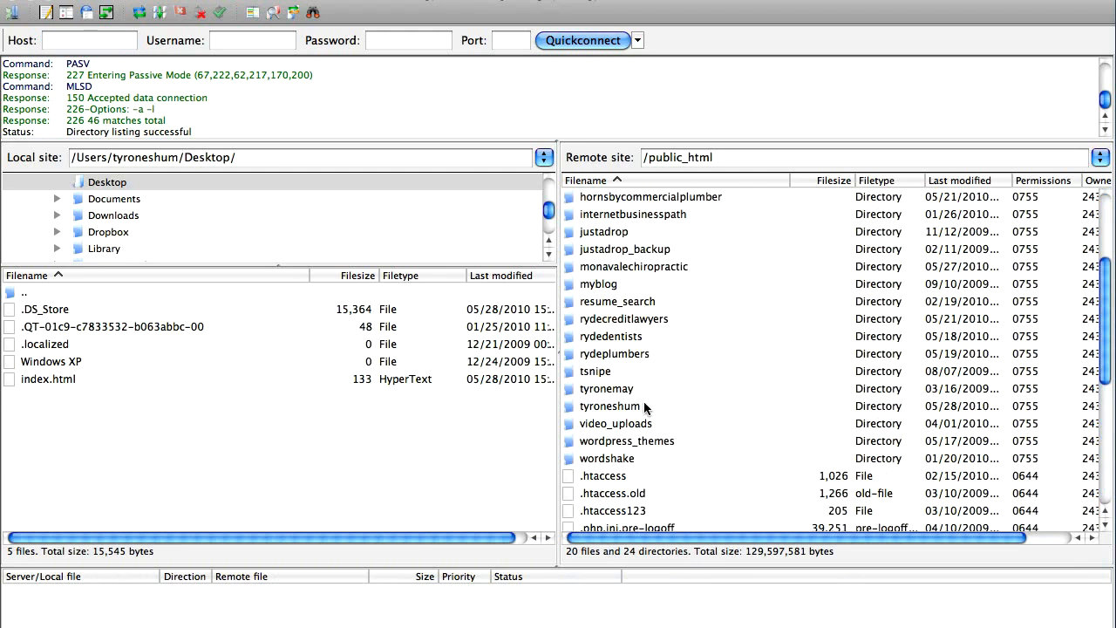
{"action": "double_click", "coordinate": [610, 405]}
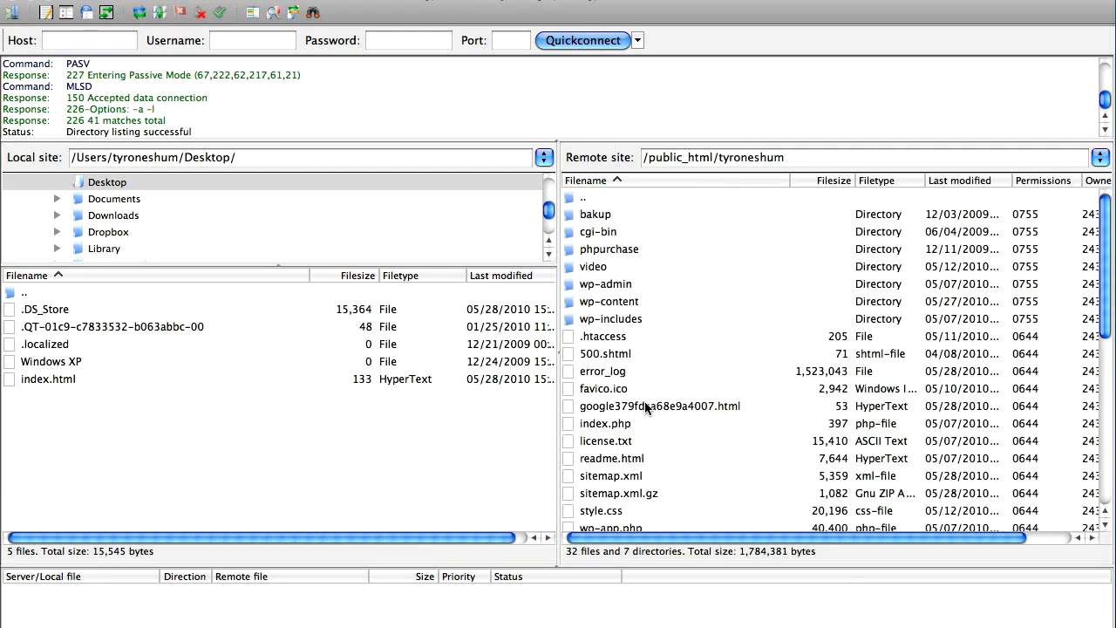
{"action": "mouse_move", "coordinate": [706, 329]}
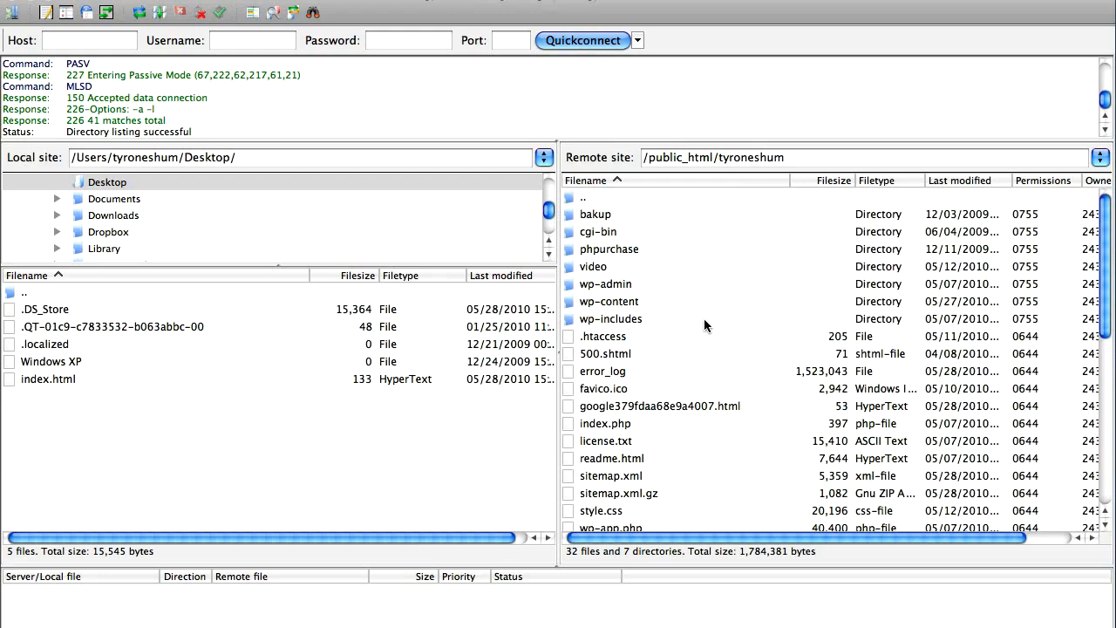
- Create a remote directory named 'twitterprofile' inside tyroneshum
{"action": "right_click", "coordinate": [707, 326]}
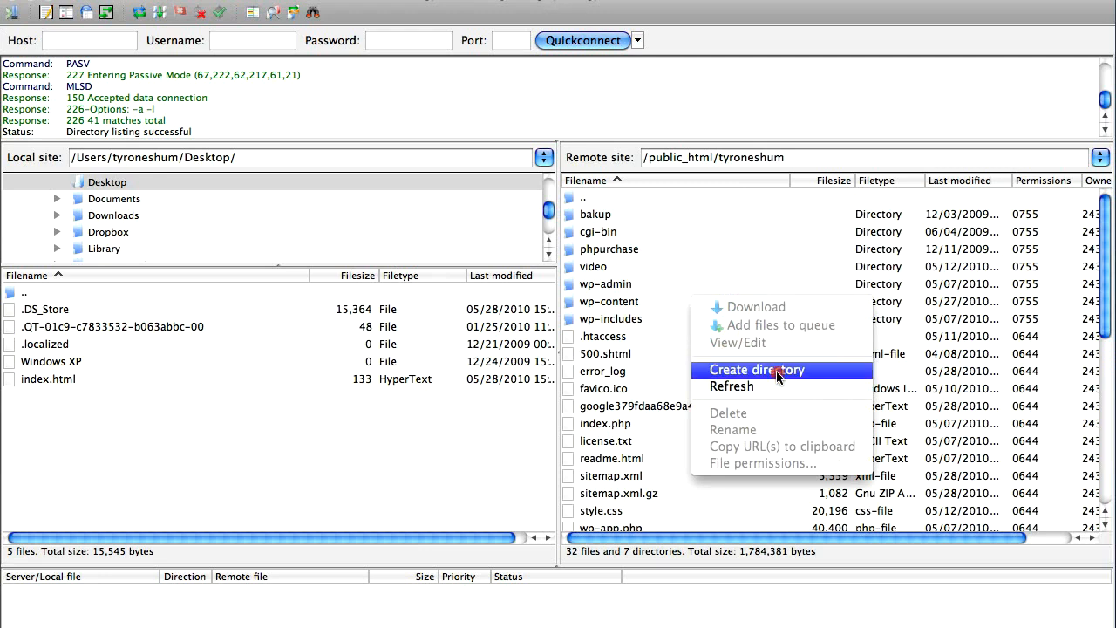
{"action": "left_click", "coordinate": [756, 369]}
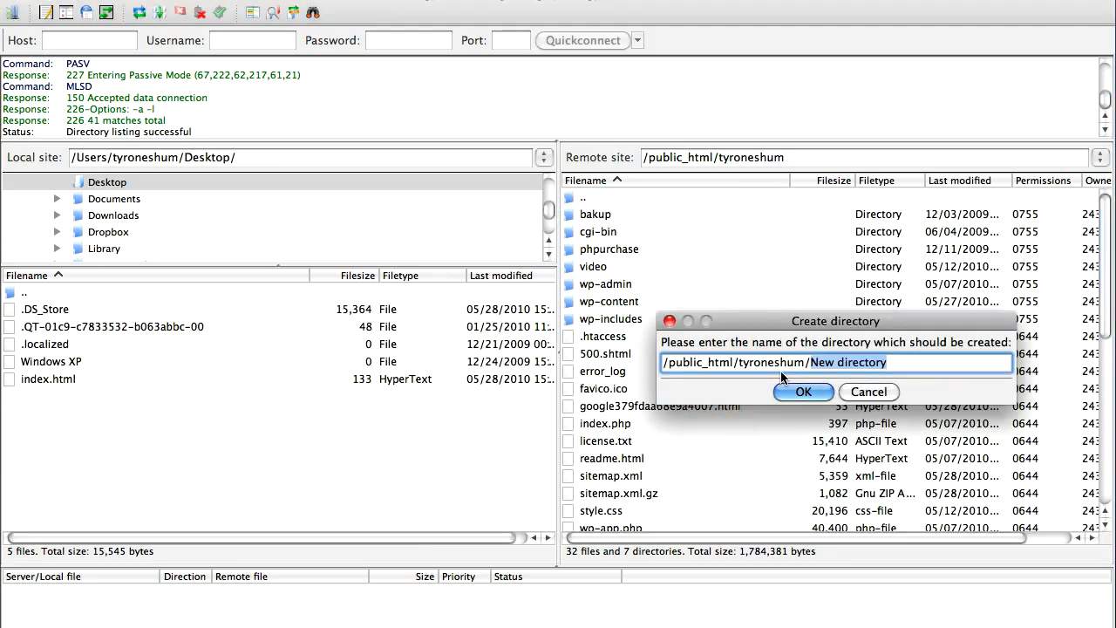
{"action": "type", "text": "twitterp"}
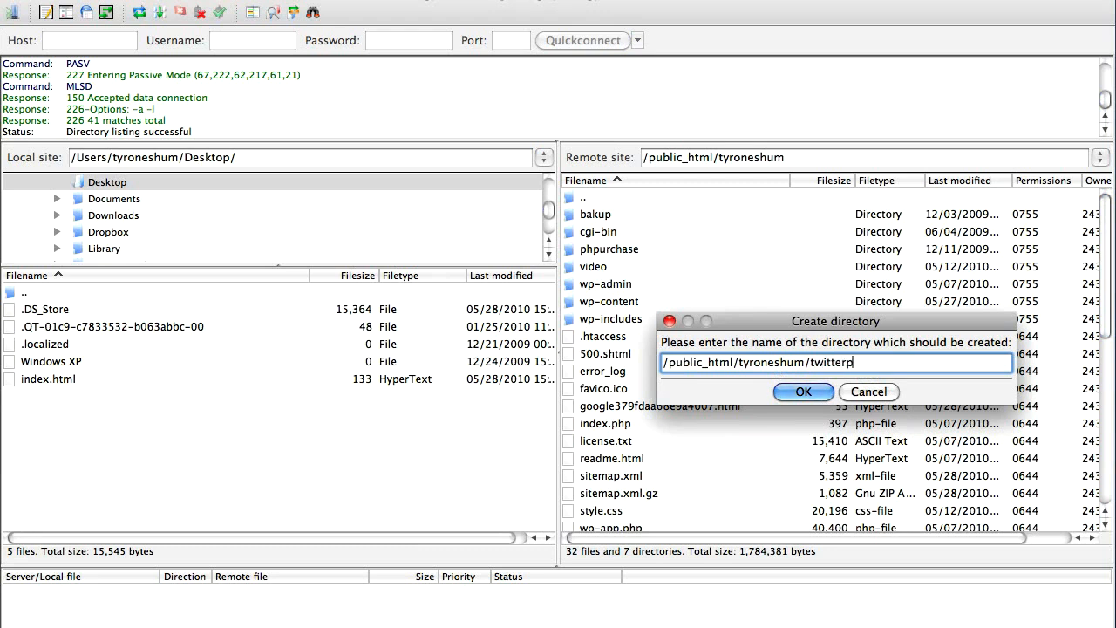
{"action": "type", "text": "rofile"}
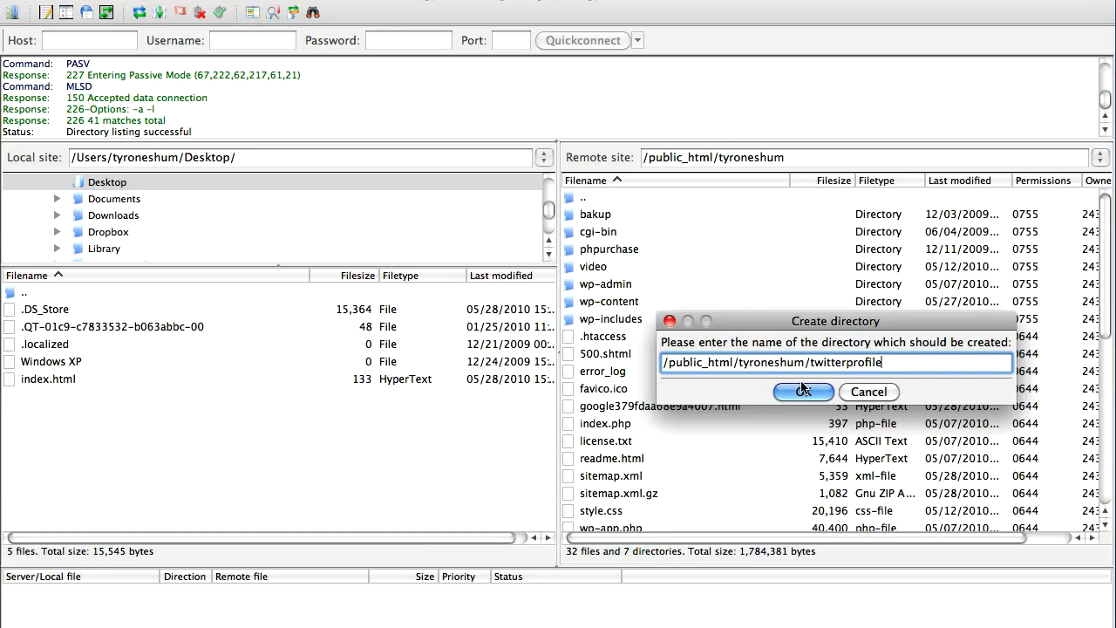
{"action": "left_click", "coordinate": [802, 391]}
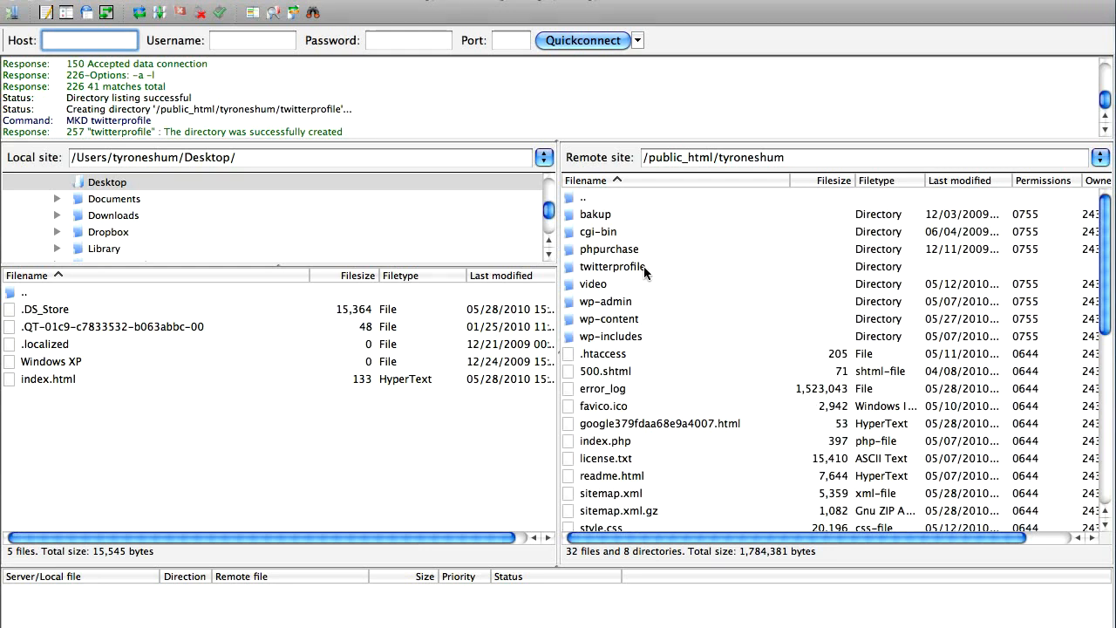
- Enter twitterprofile and upload the local Desktop index.html (133 bytes) into it
{"action": "double_click", "coordinate": [613, 266]}
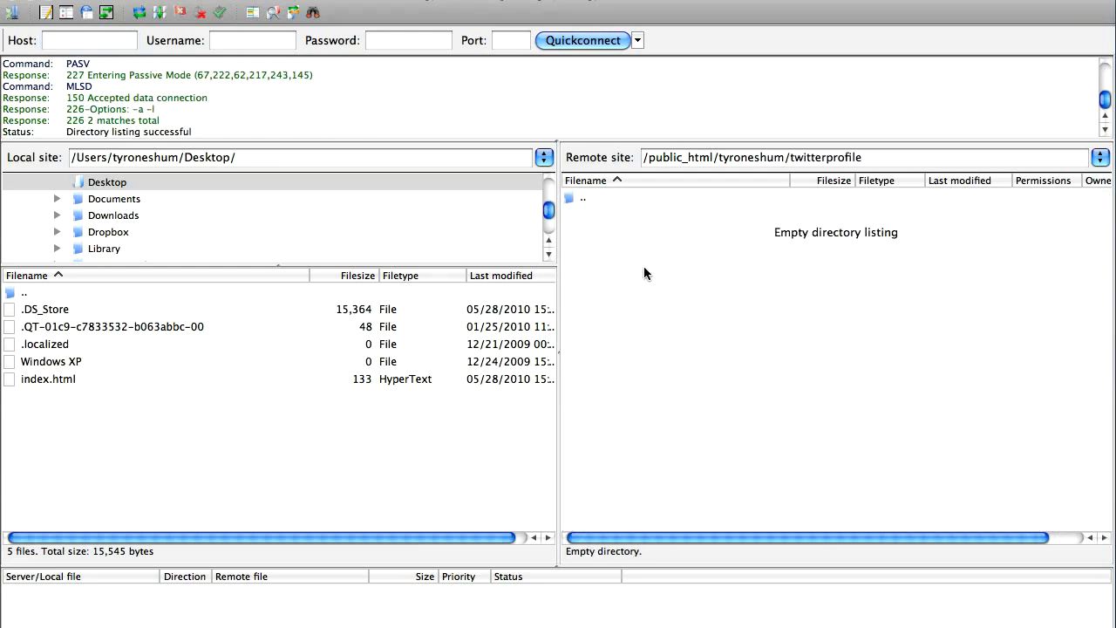
{"action": "mouse_move", "coordinate": [233, 429]}
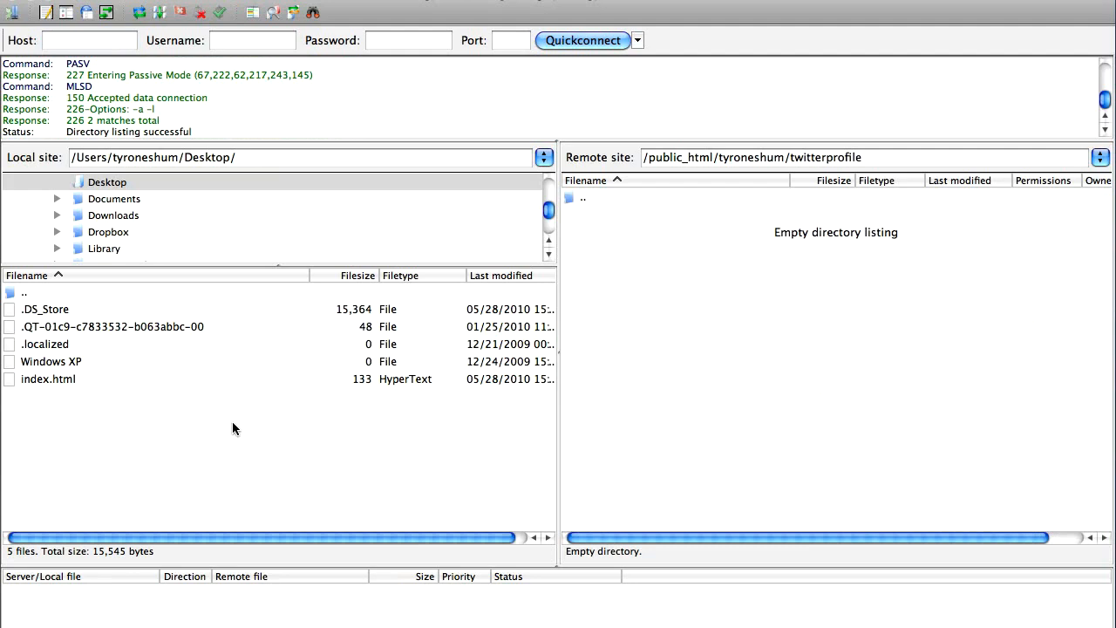
{"action": "left_click", "coordinate": [48, 379]}
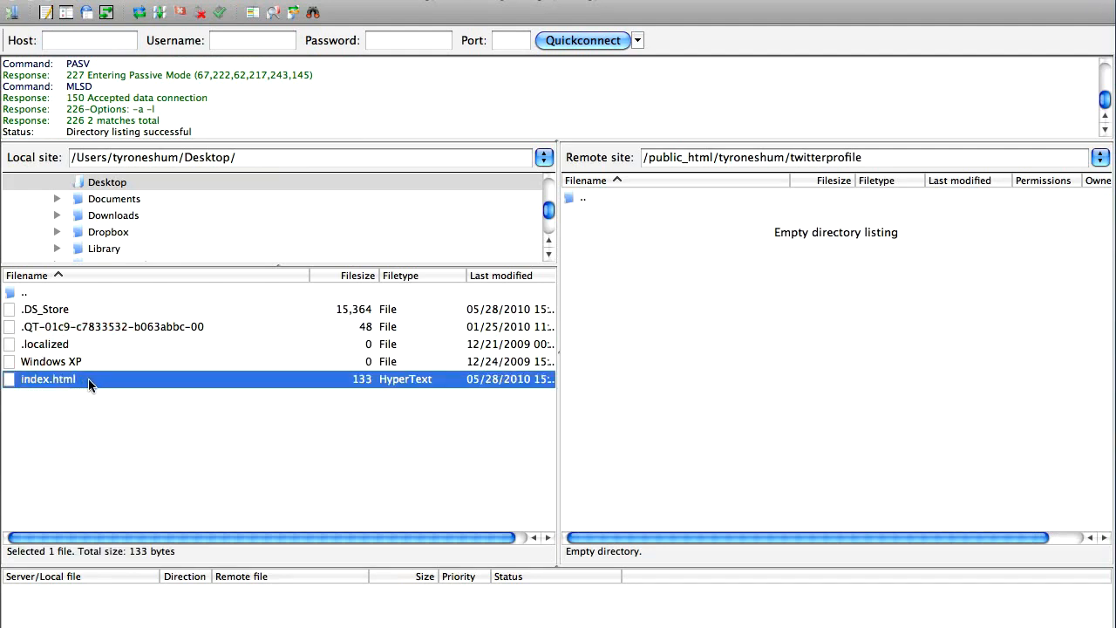
{"action": "right_click", "coordinate": [47, 378]}
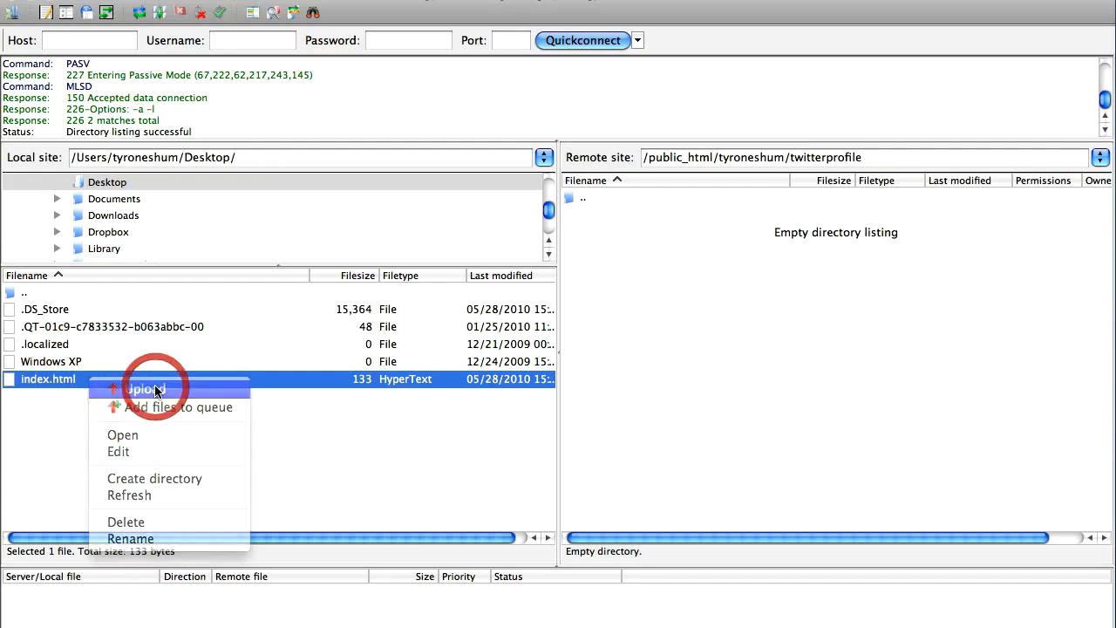
{"action": "left_click", "coordinate": [146, 388]}
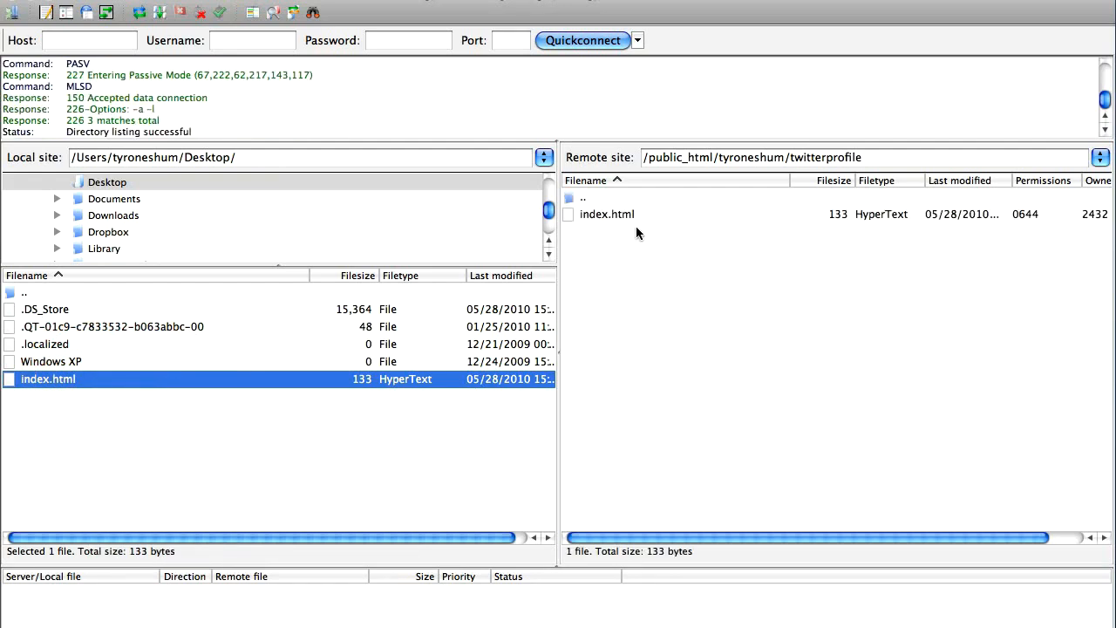
{"action": "mouse_move", "coordinate": [826, 156]}
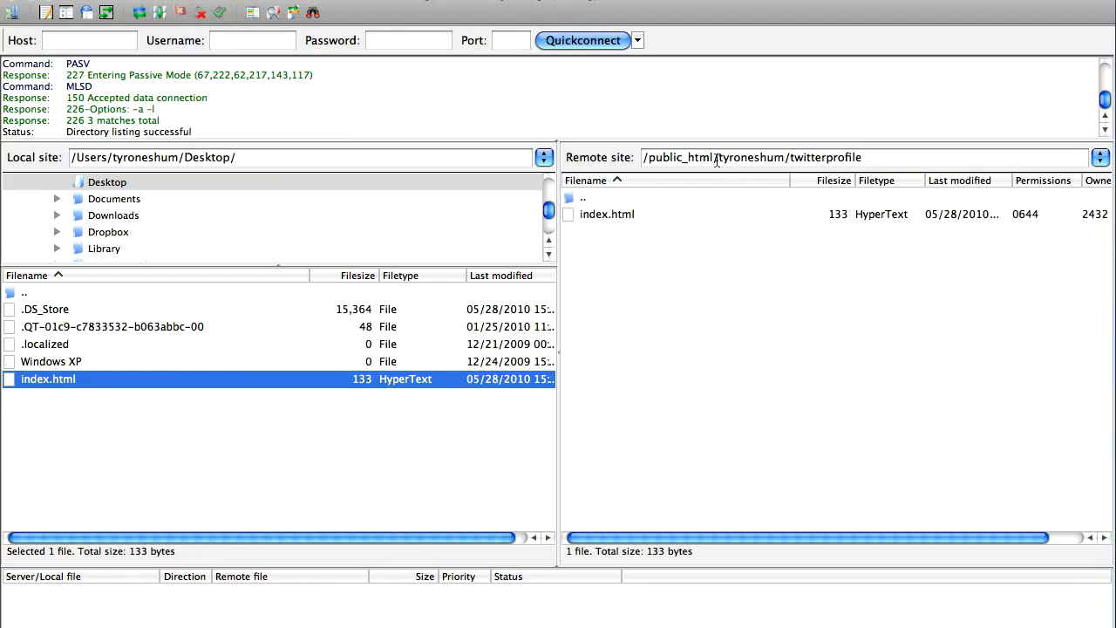
{"action": "left_click", "coordinate": [863, 157]}
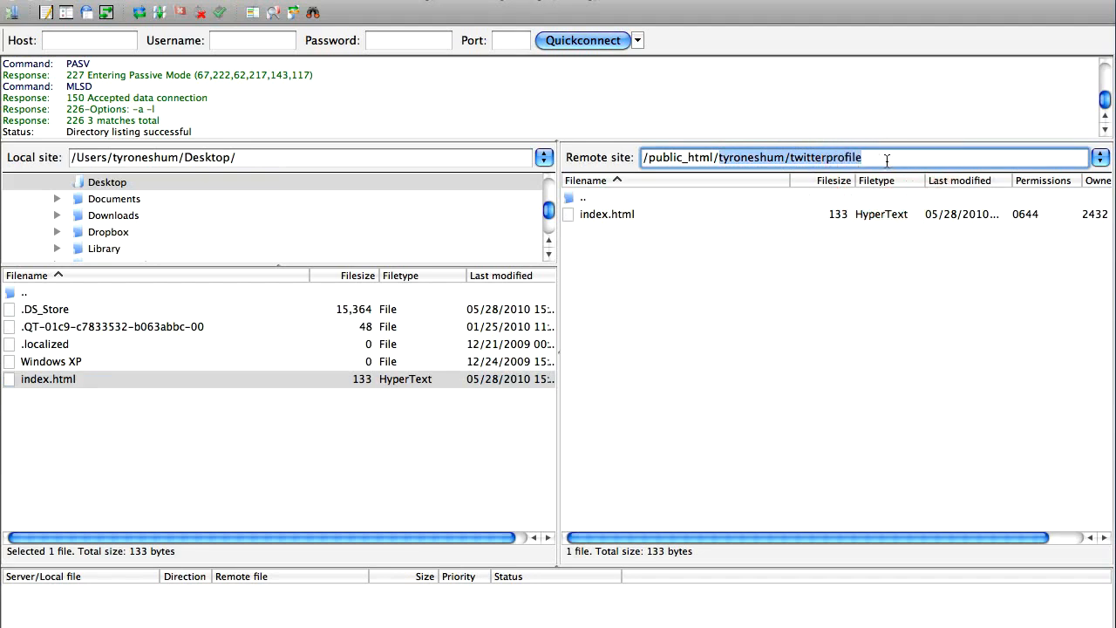
{"action": "mouse_move", "coordinate": [913, 389]}
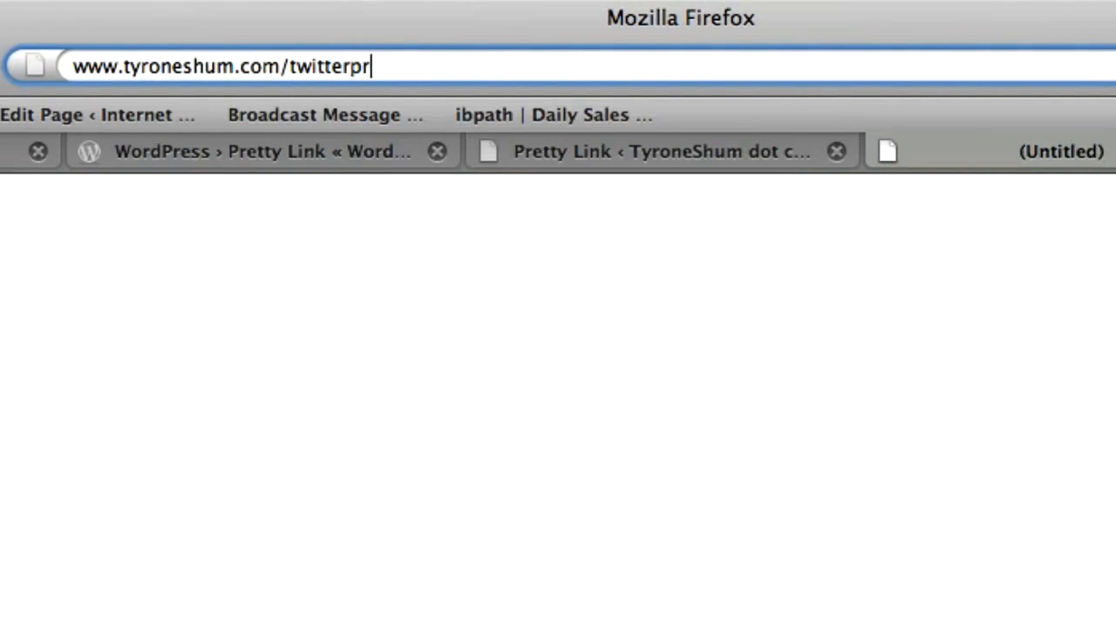
{"action": "type", "text": "ofile"}
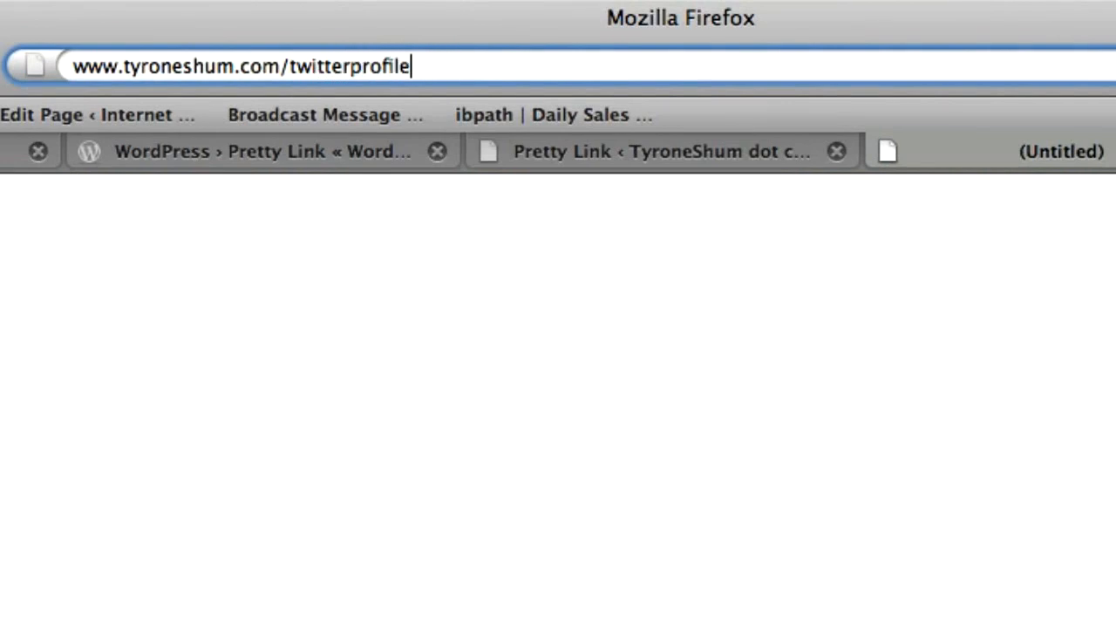